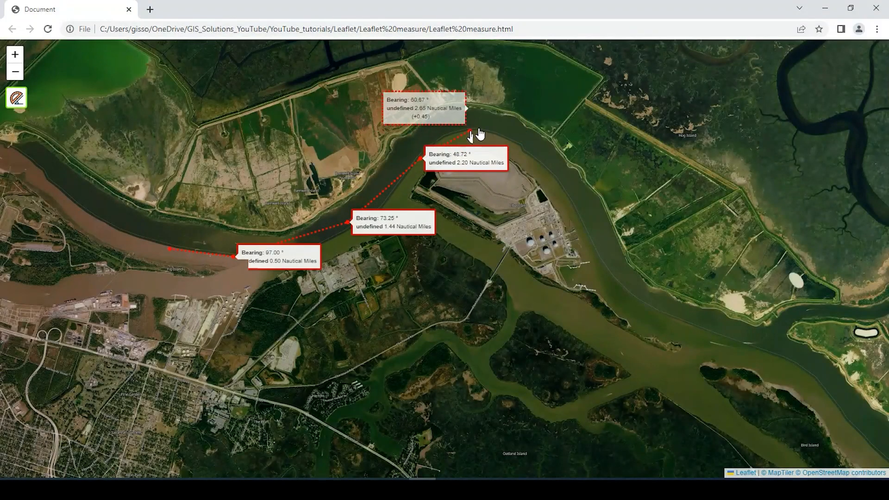
Extend the ruler measurement with two more points along the river bend
click(545, 165)
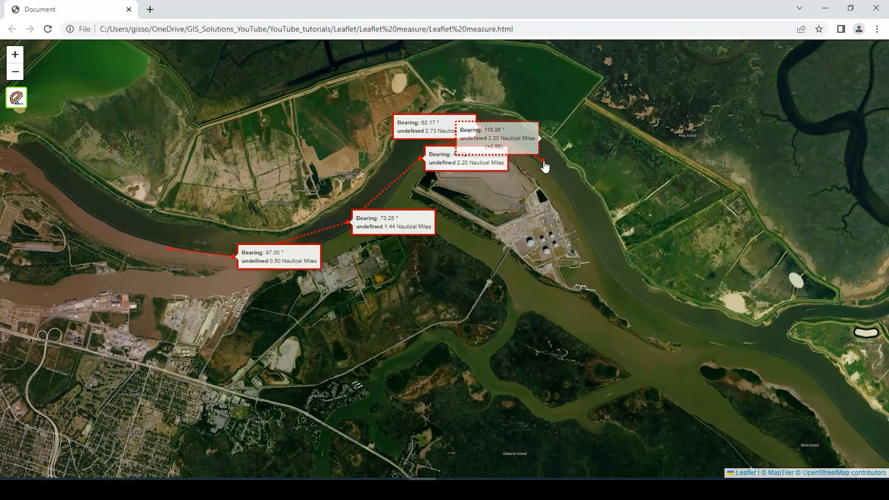
click(599, 276)
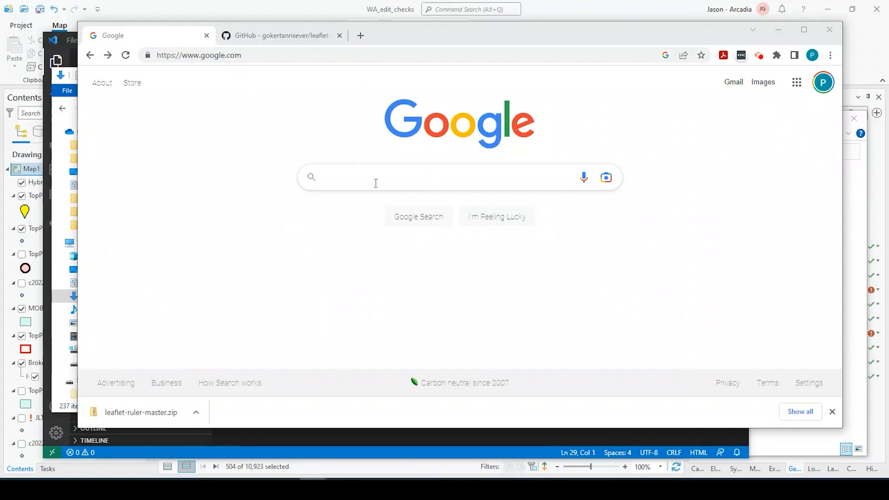
Search Google for leaflet ruler and go to the gokertanrisever/leaflet-ruler GitHub repository
text(lea)
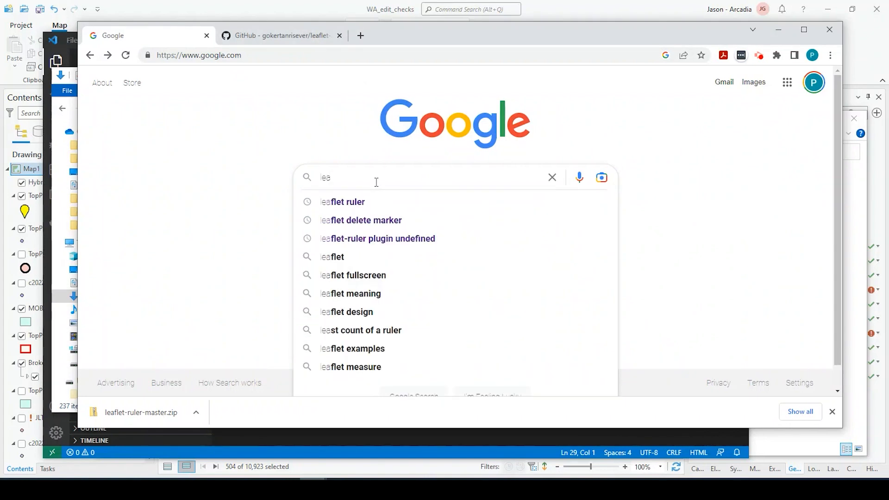
click(343, 201)
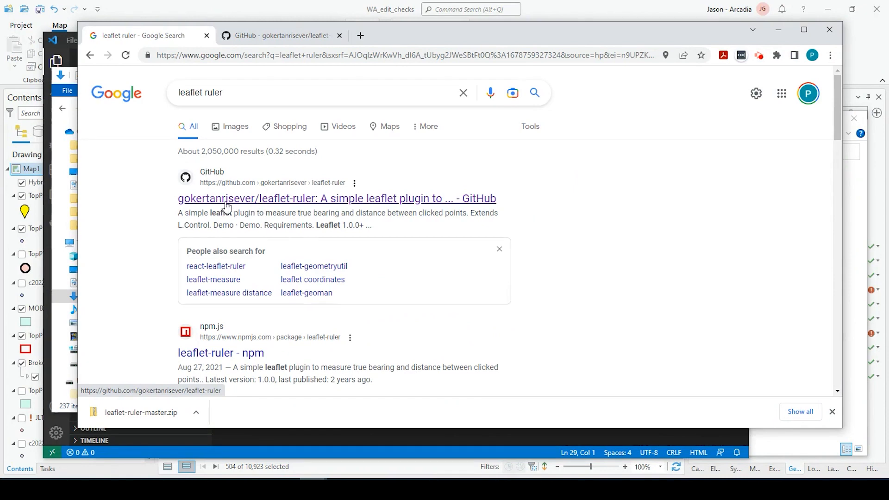
click(336, 199)
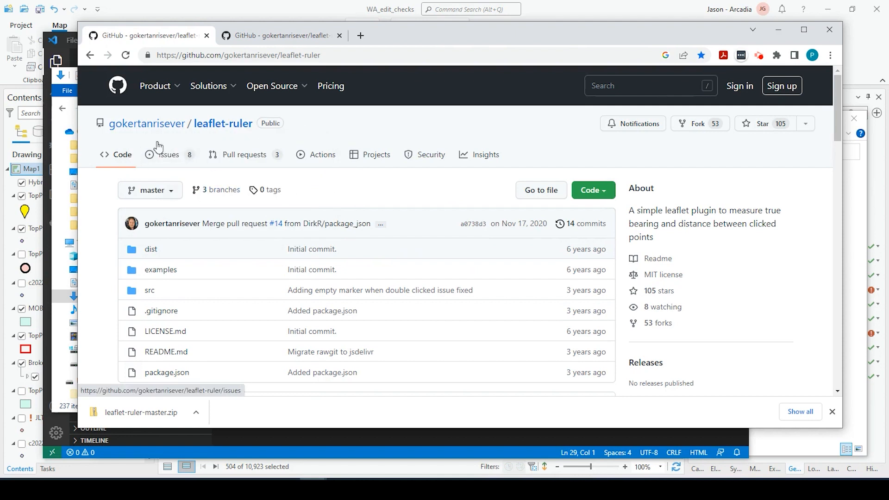
mouse_move(562, 170)
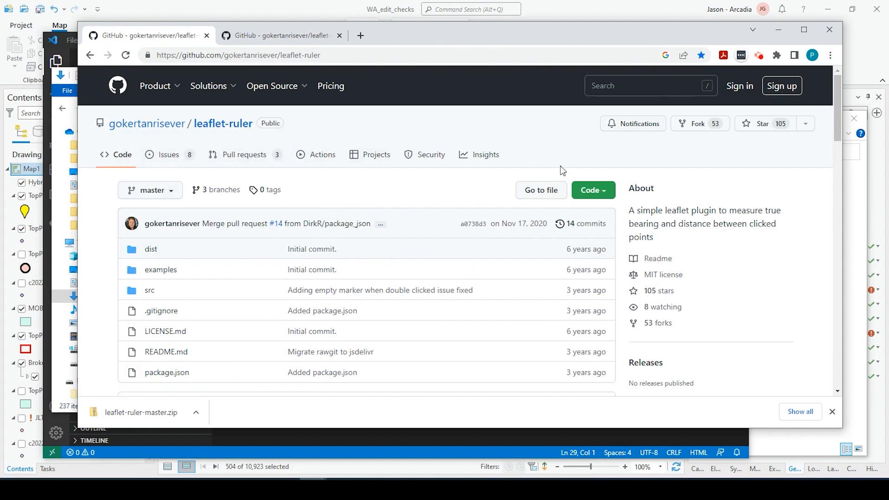
Download the repository as leaflet-ruler-master.zip and show it in its folder
click(593, 190)
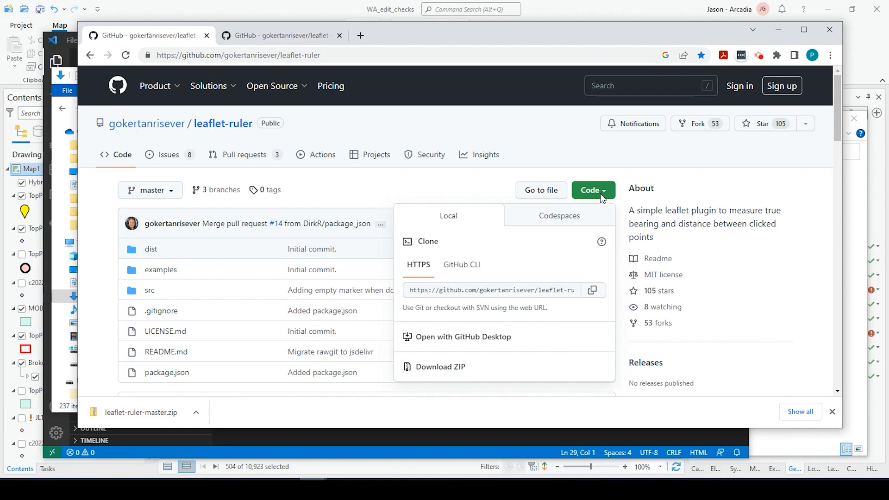
click(440, 367)
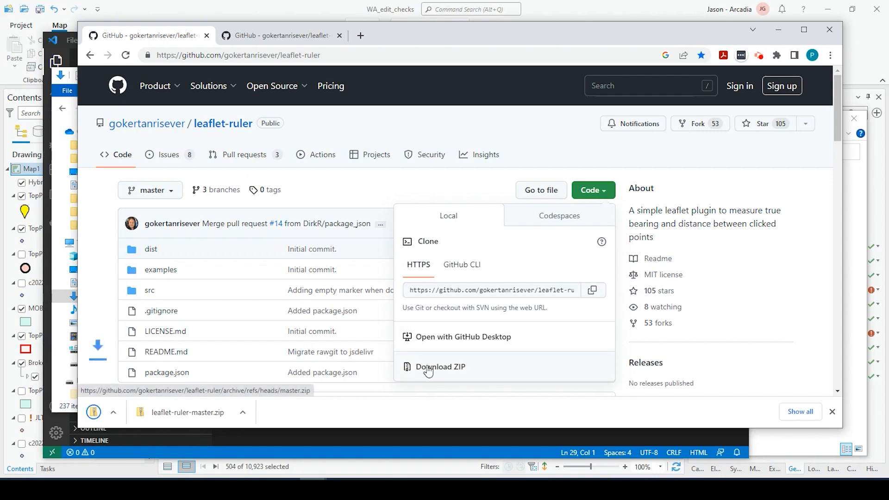
click(441, 367)
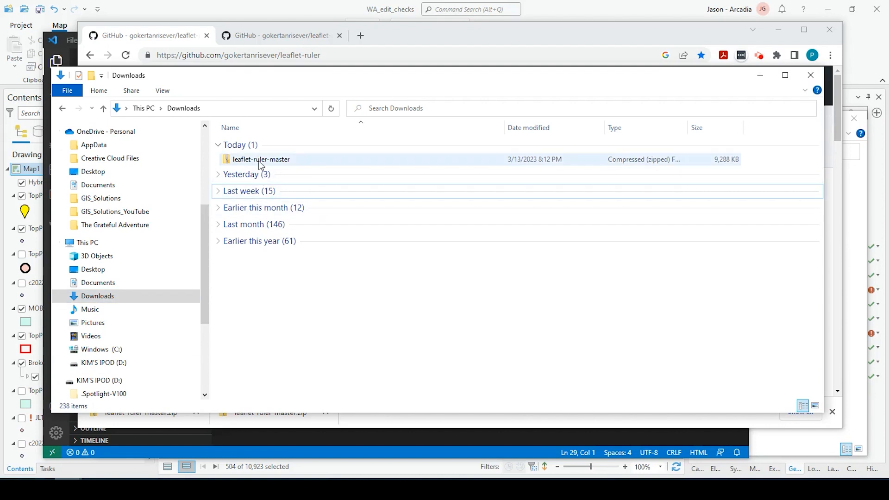
Extract the downloaded ZIP into a leaflet-ruler-master folder
right_click(261, 159)
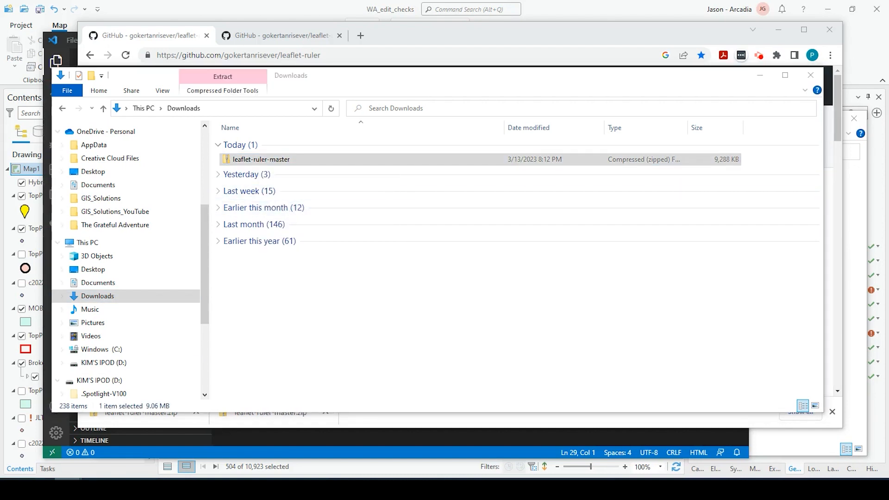
click(222, 77)
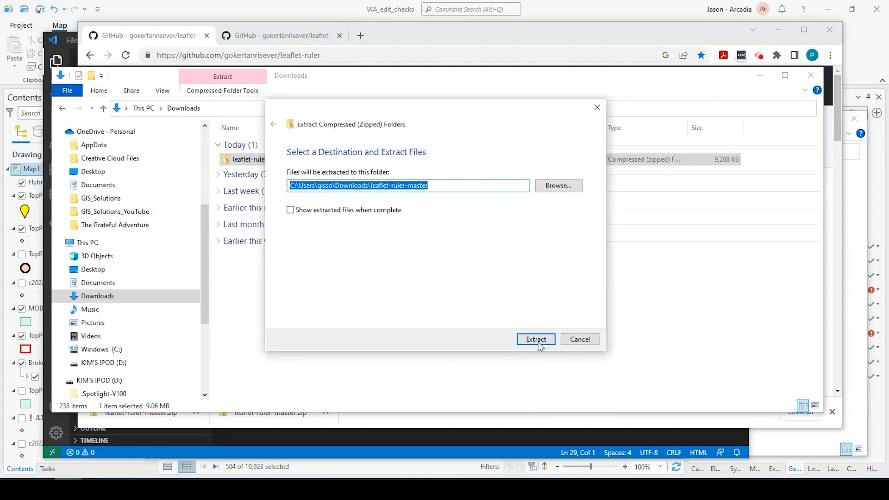
click(535, 340)
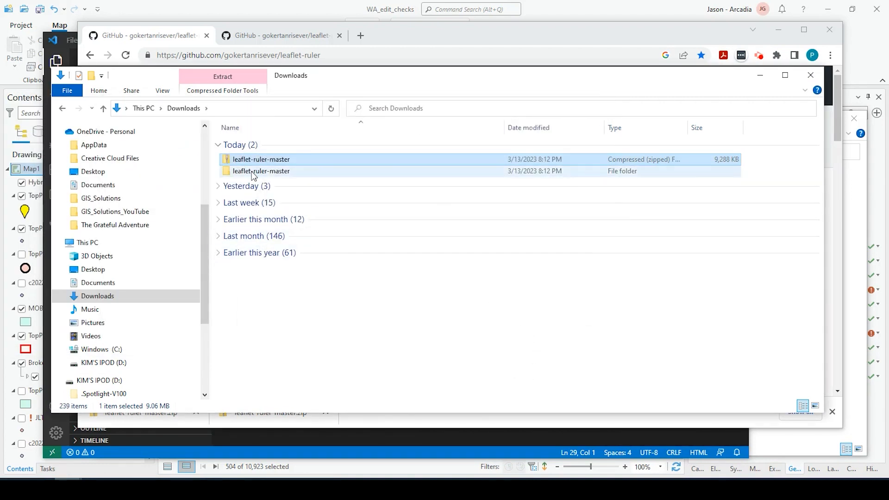
Copy the extracted leaflet-ruler-master folder into the Leaflet measure project folder
right_click(261, 171)
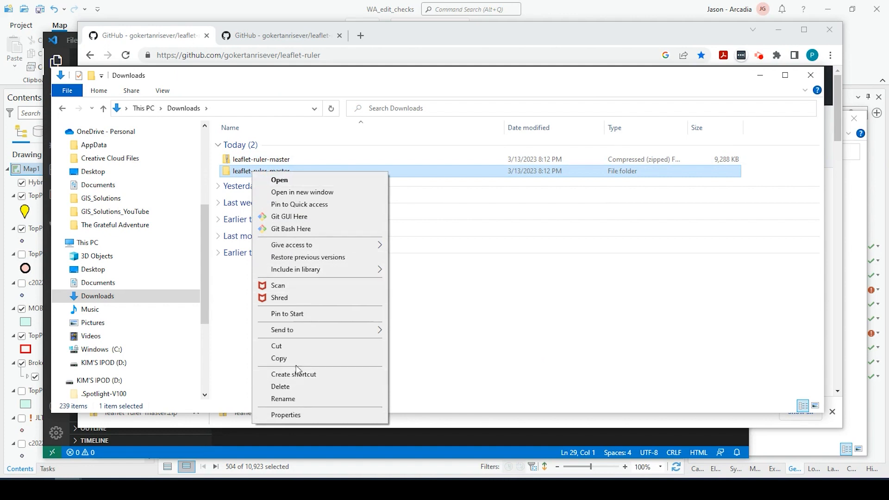
click(511, 256)
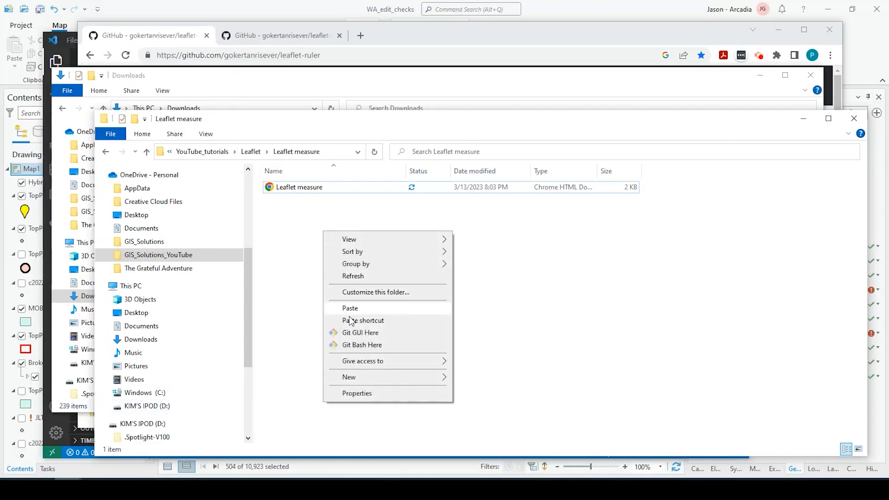
click(350, 308)
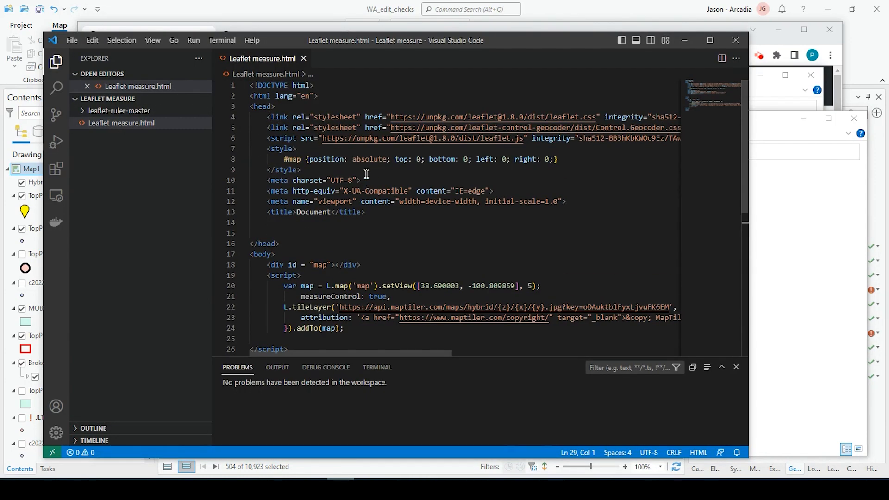
Run the map page in debug mode via Run > Start Debugging
click(193, 40)
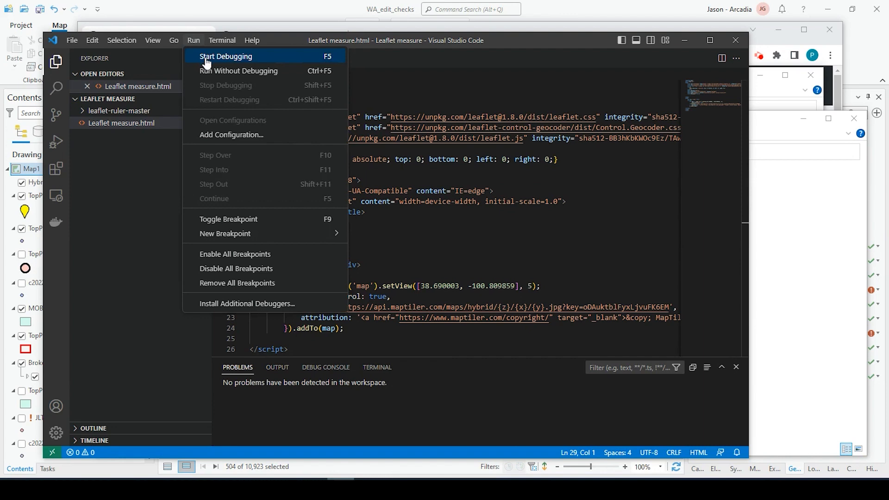
click(226, 56)
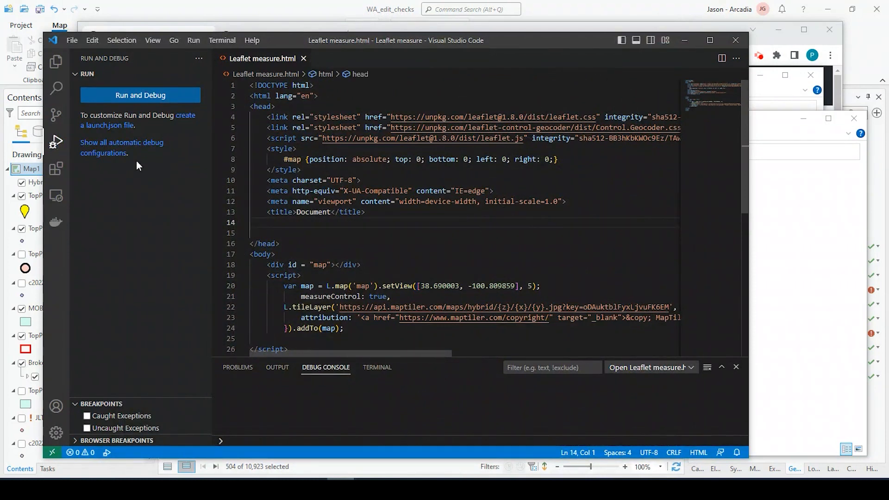
Expand leaflet-ruler-master and its src folder in the Explorer file list
click(56, 61)
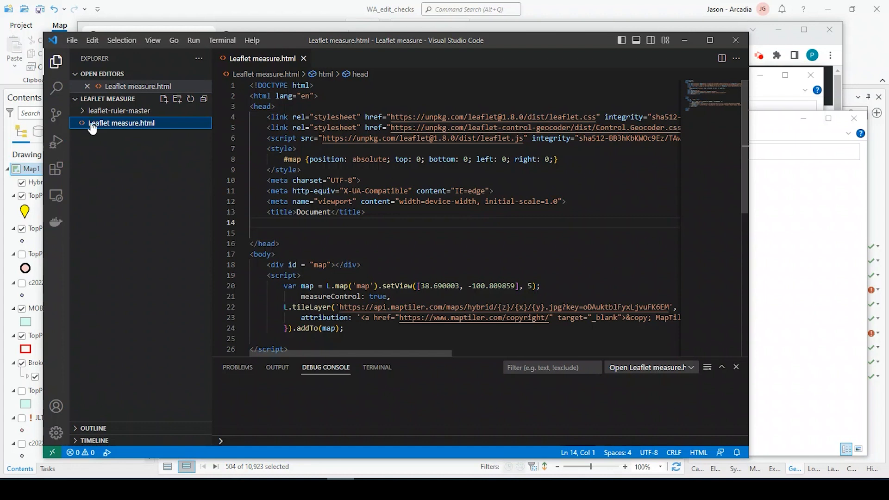
click(119, 110)
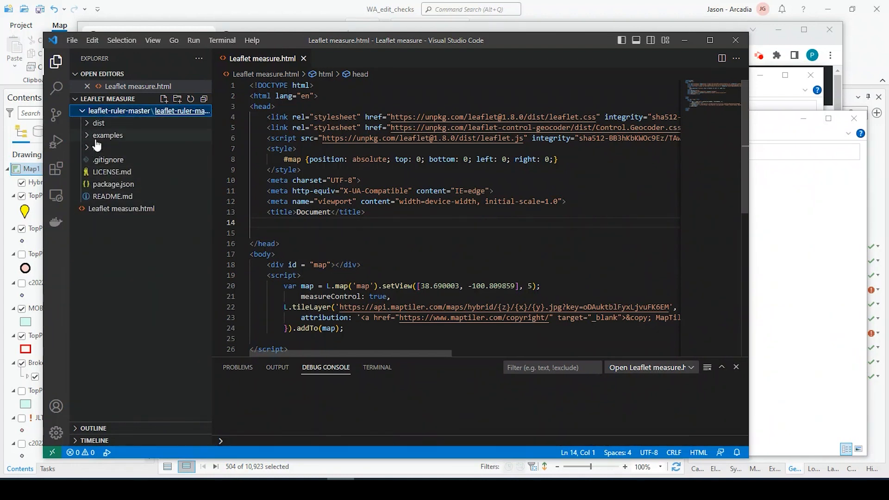
click(98, 148)
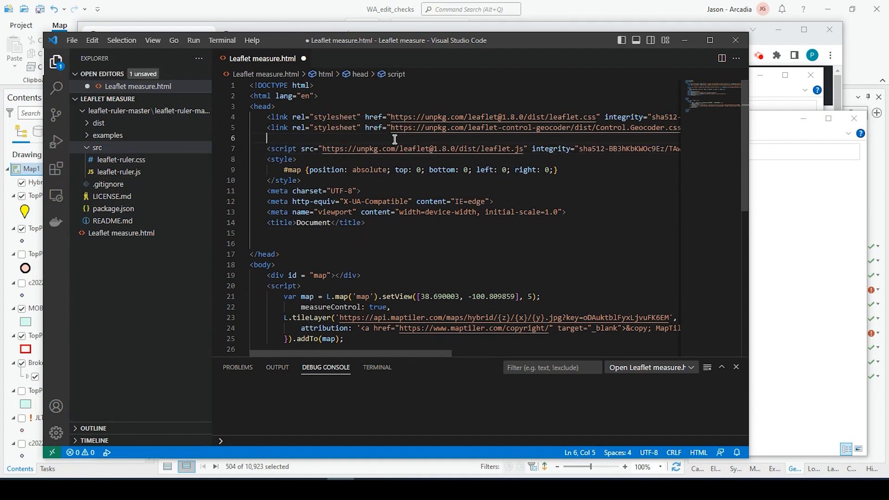
Start a <link rel="stylesheet" href> tag on line 6 of the head
text(<link rel="st)
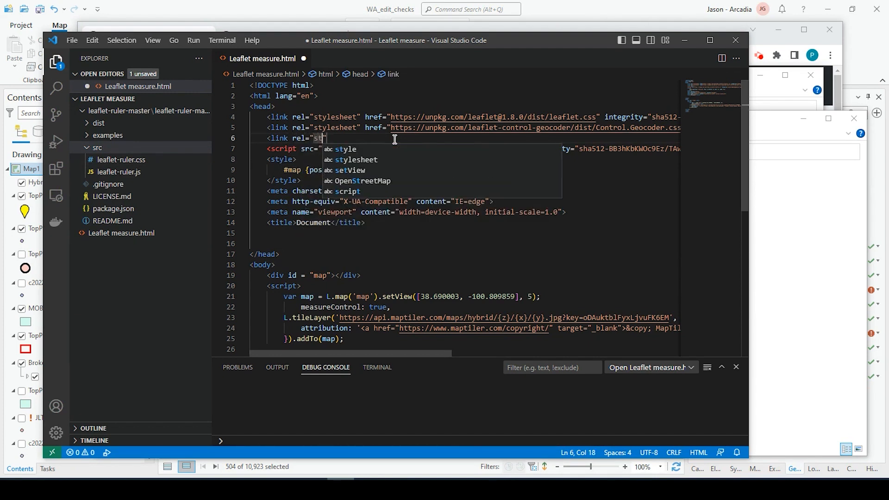
text(ylesheet")
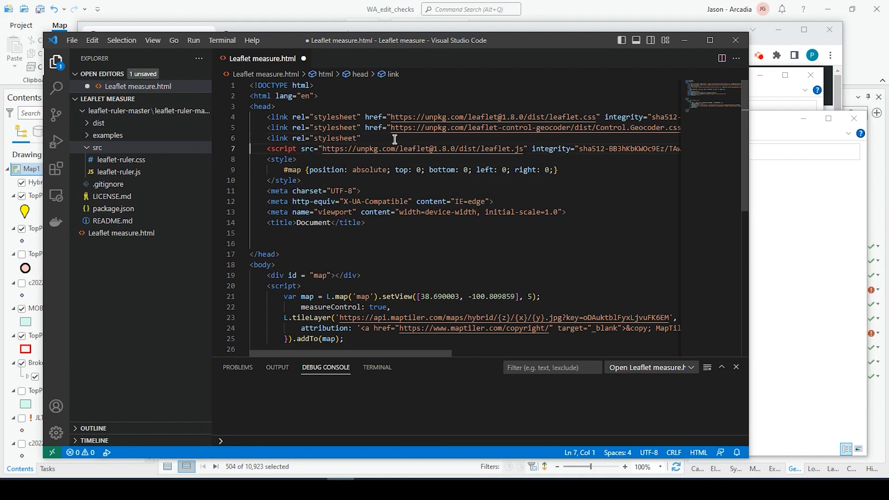
click(368, 138)
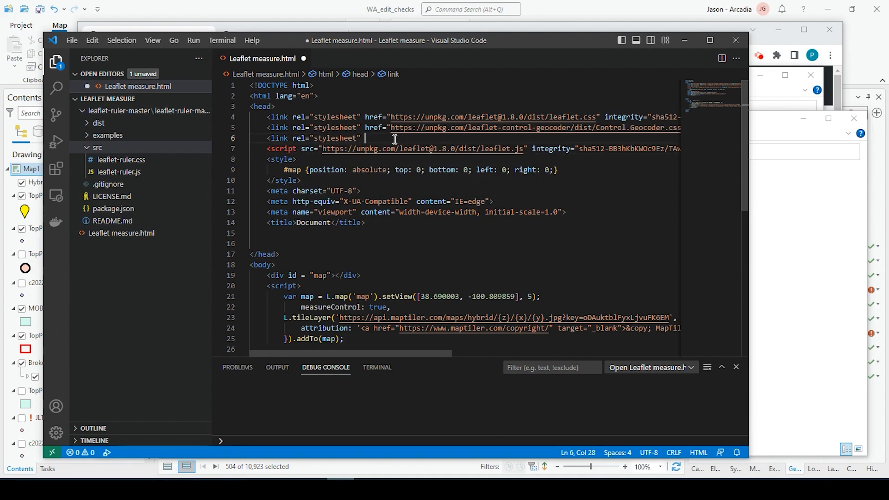
text(href)
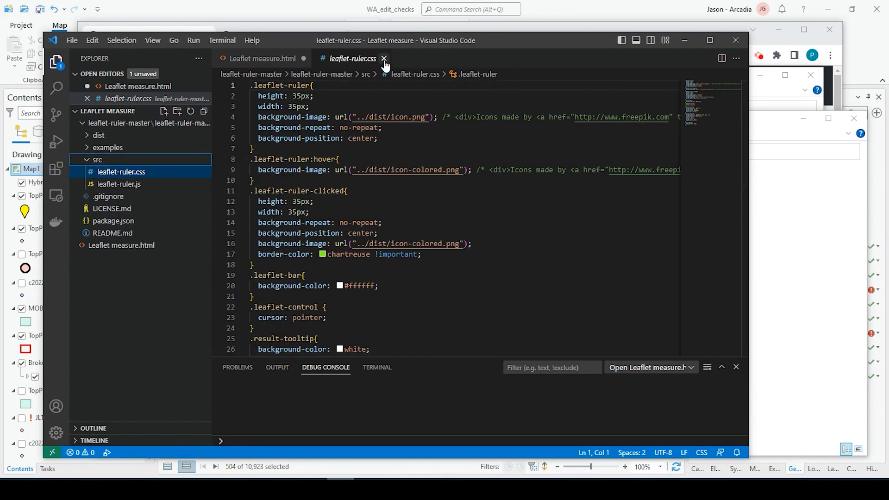
Fill the href with the relative path leaflet-ruler-master\leaflet-ruler-master\src\leaflet-ruler.css and close the tag
click(385, 58)
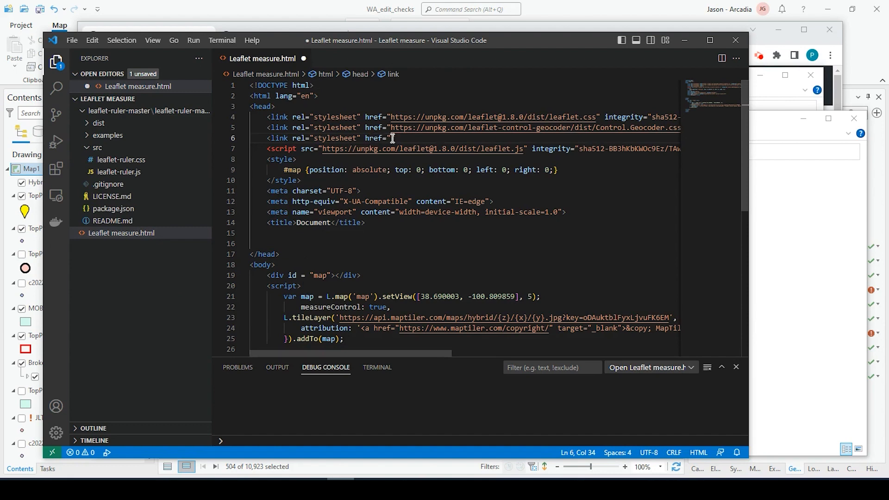
right_click(119, 159)
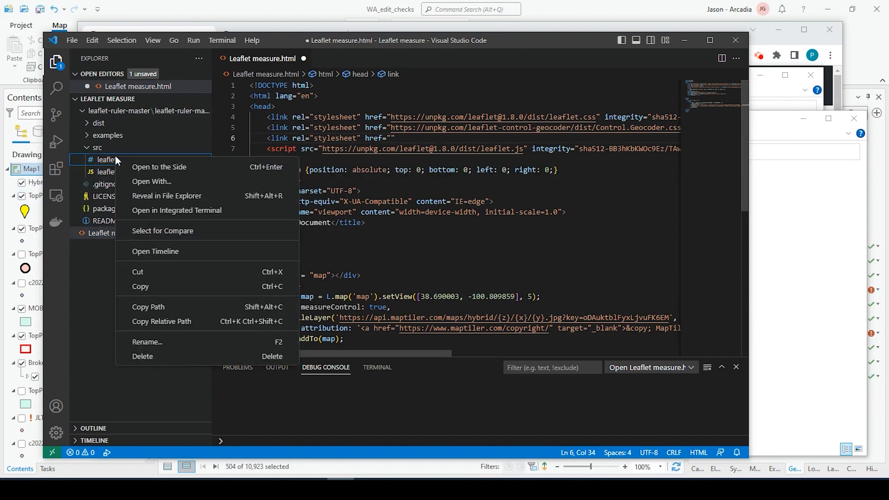
click(301, 275)
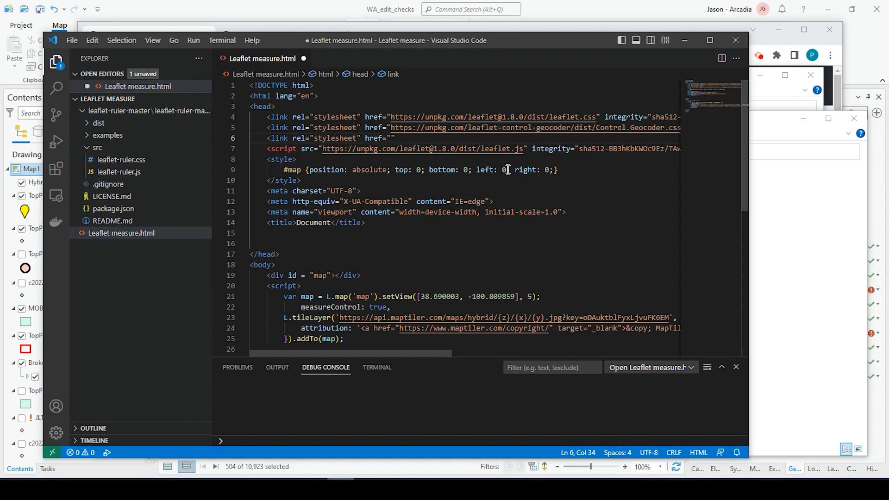
text(leaflet-ruler-master\leaflet-ruler-master\src\leaflet-ruler.css)
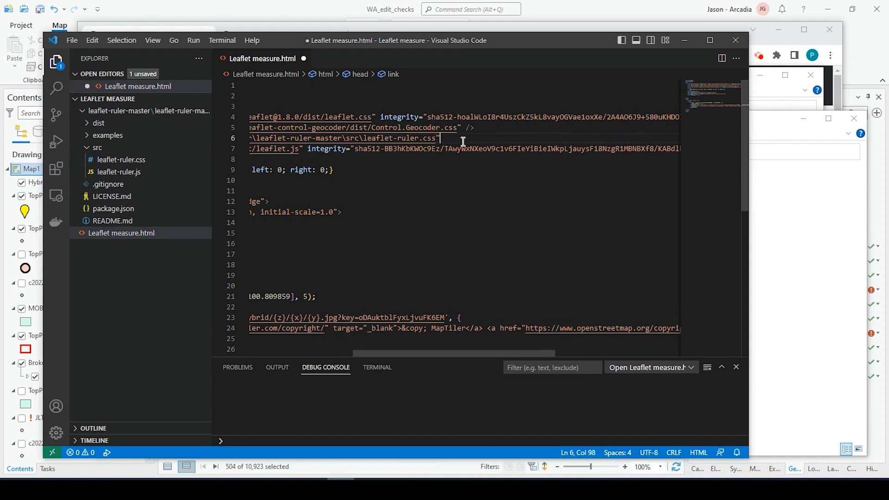
text(/>)
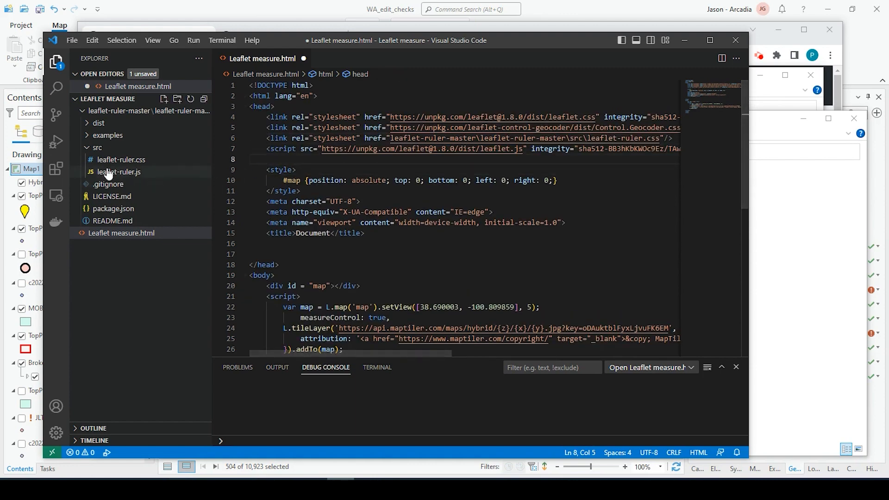
mouse_move(128, 179)
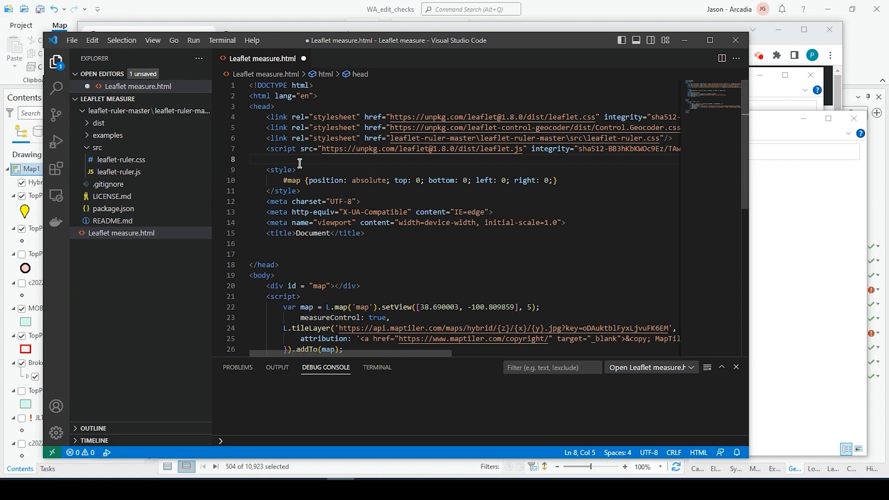
Add <script src="leaflet-ruler-master\leaflet-ruler-master\src\leaflet-ruler.js"></script> to the head using the copied relative path
text(<)
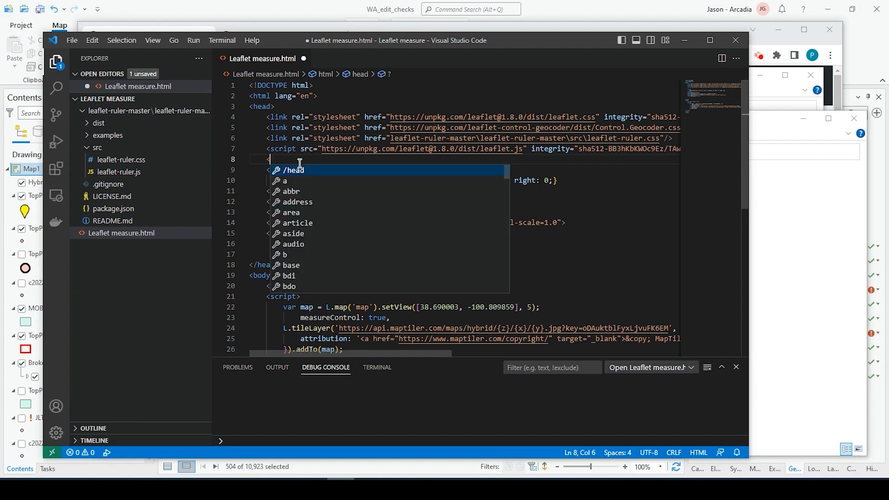
text(script)
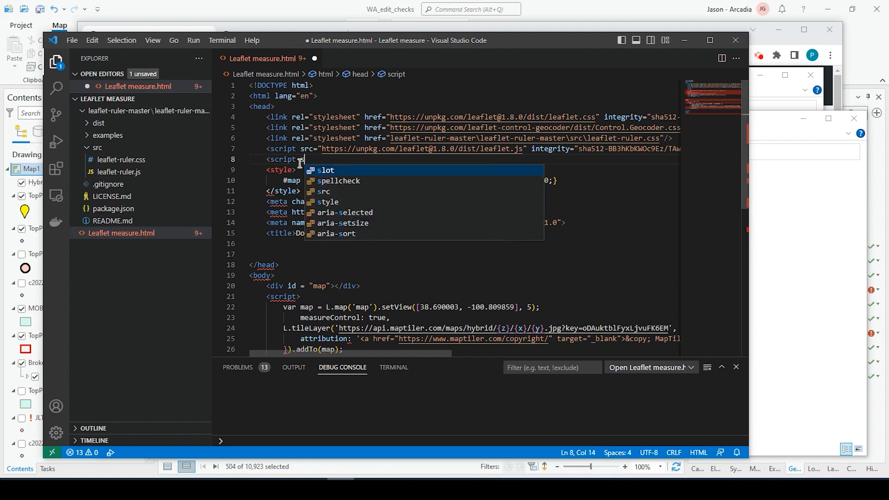
text(src=")
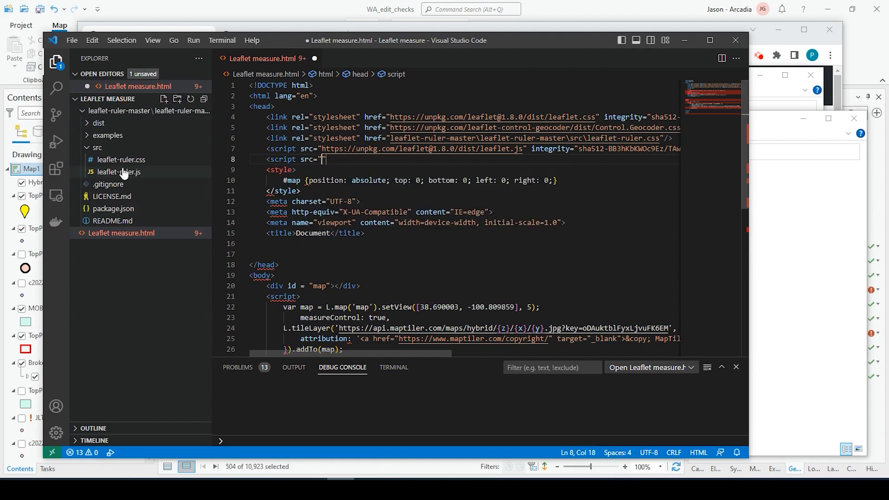
right_click(120, 172)
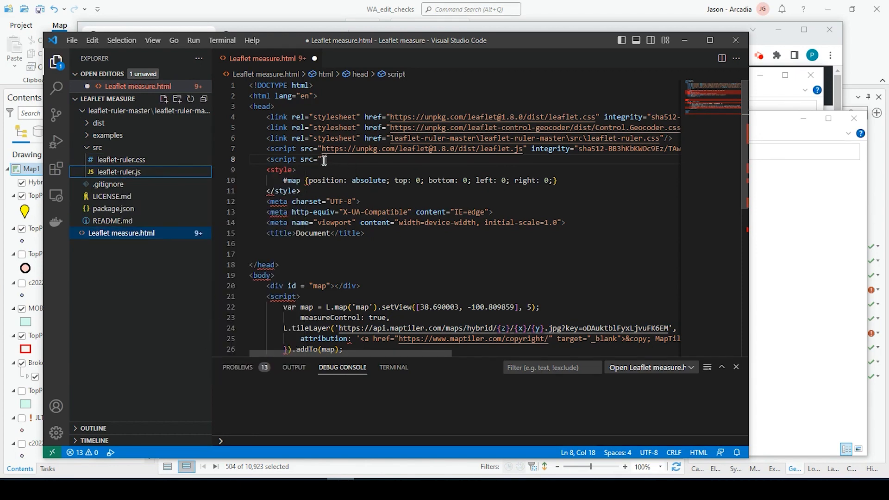
text(leaflet-ruler-master\leaflet-ruler-master\src\leaflet-ruler.js")
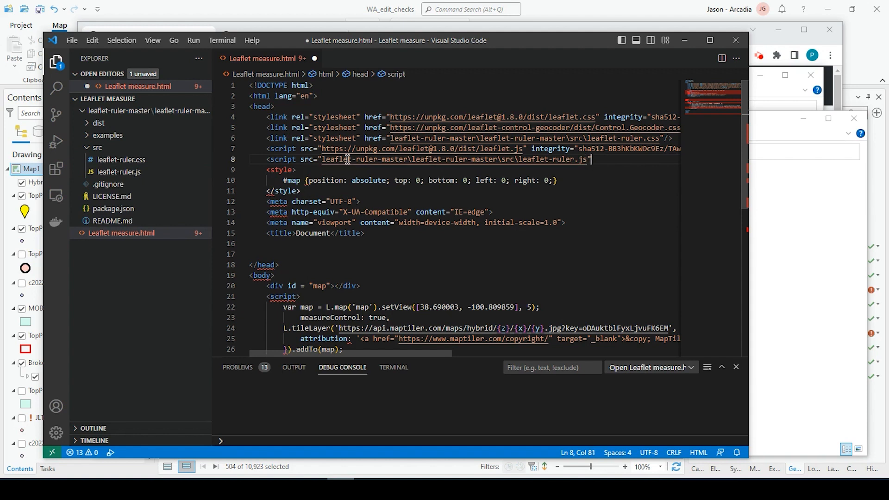
text(/>)
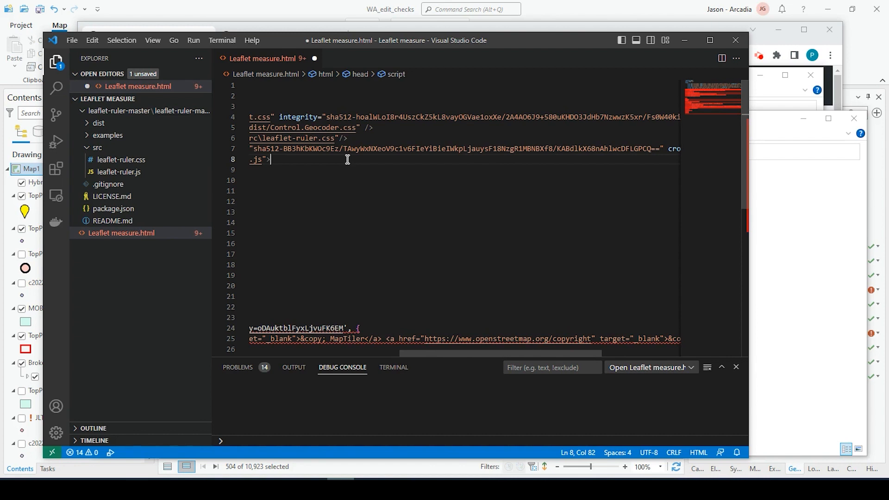
text(<)
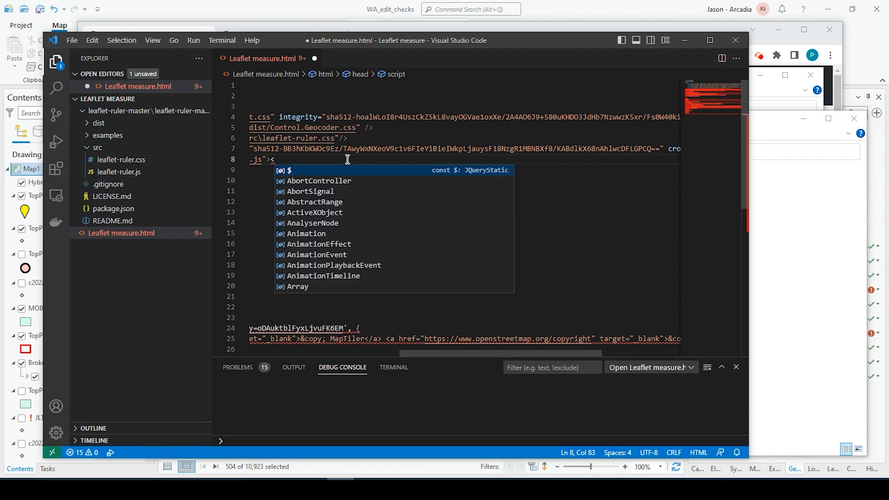
text(/script>)
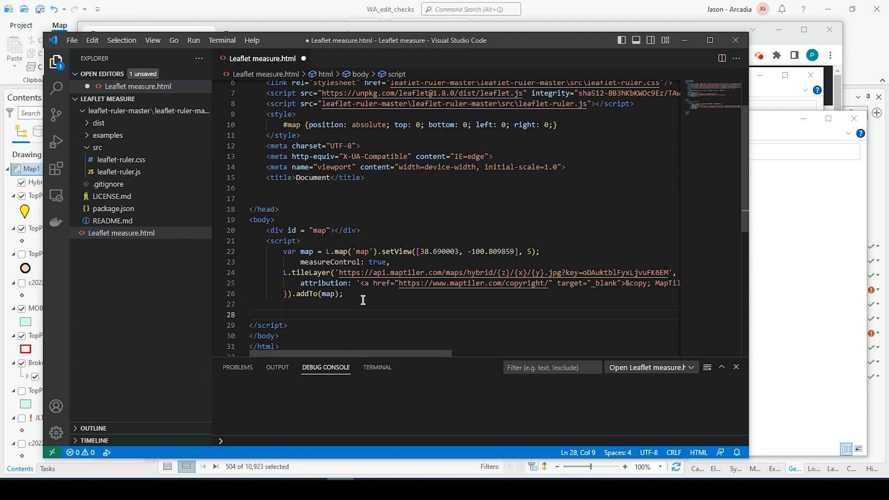
Under a //ruler comment, declare var options = { position: 'topright' }
text(/)
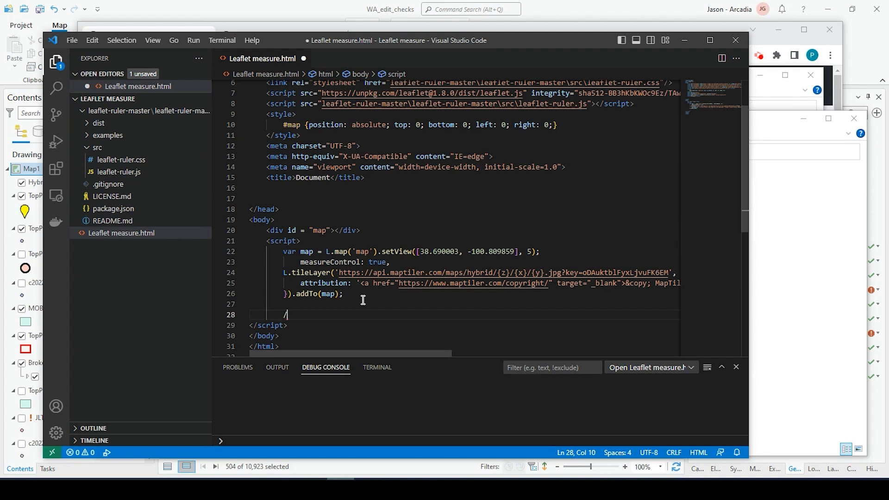
text(/)
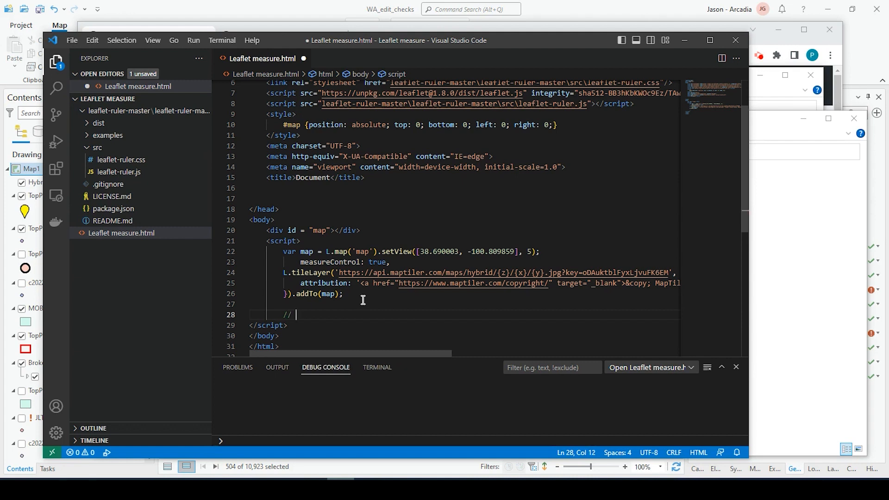
text(ruler)
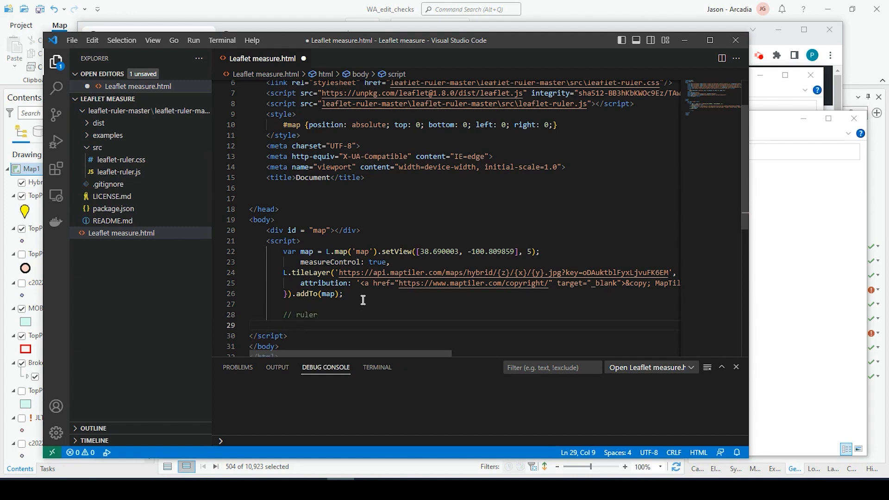
text(var)
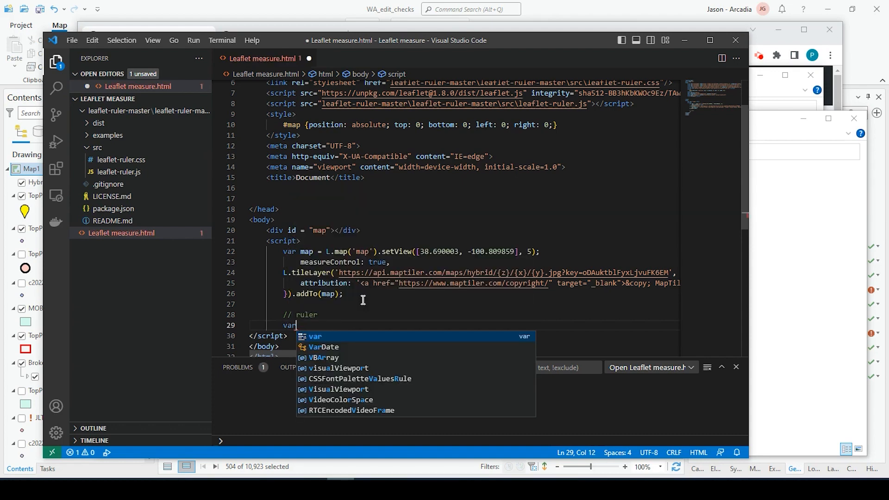
text(o)
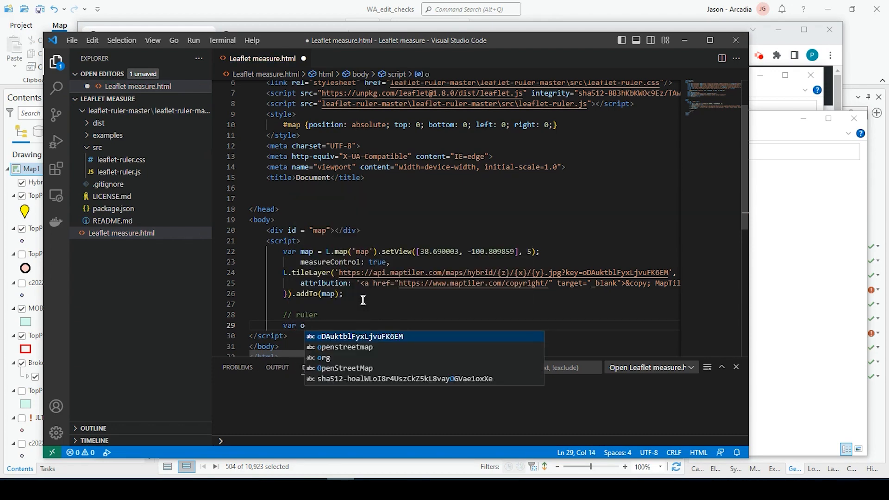
text(ptions)
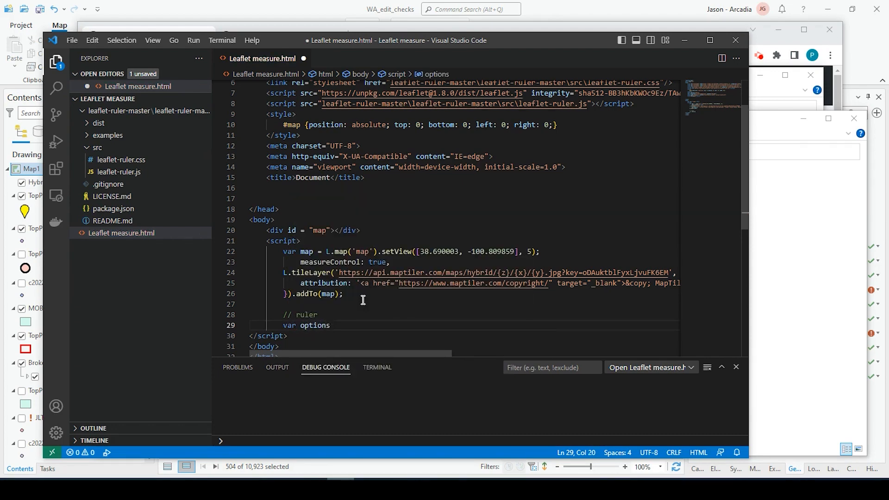
text(=)
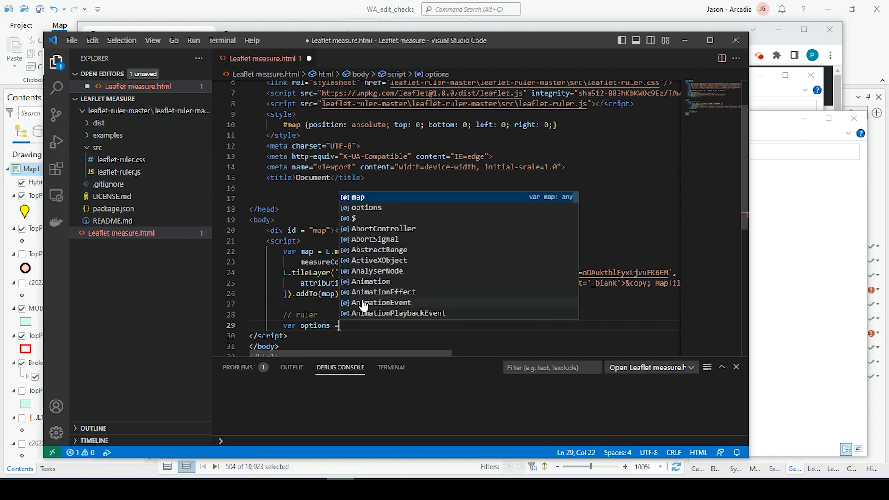
text({)
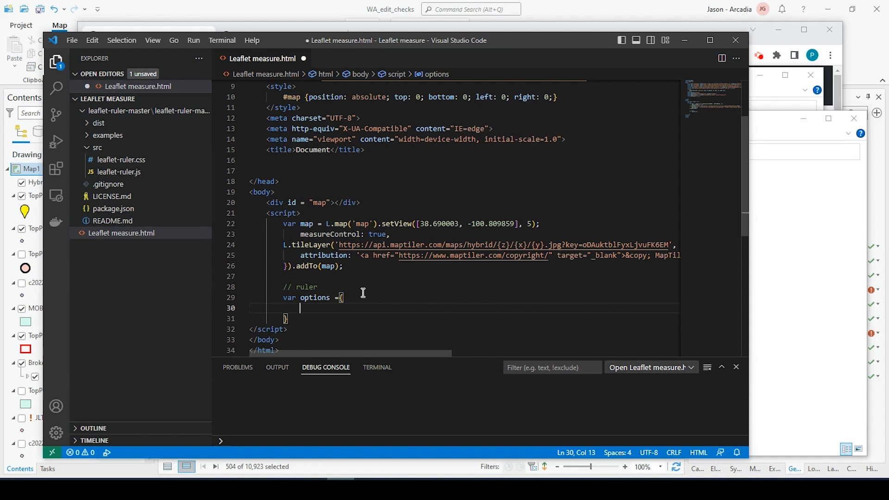
text(position)
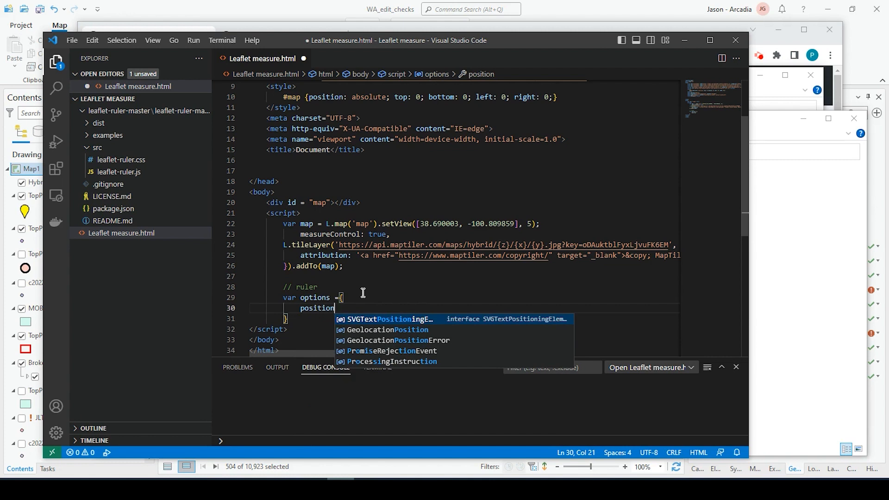
text(: ')
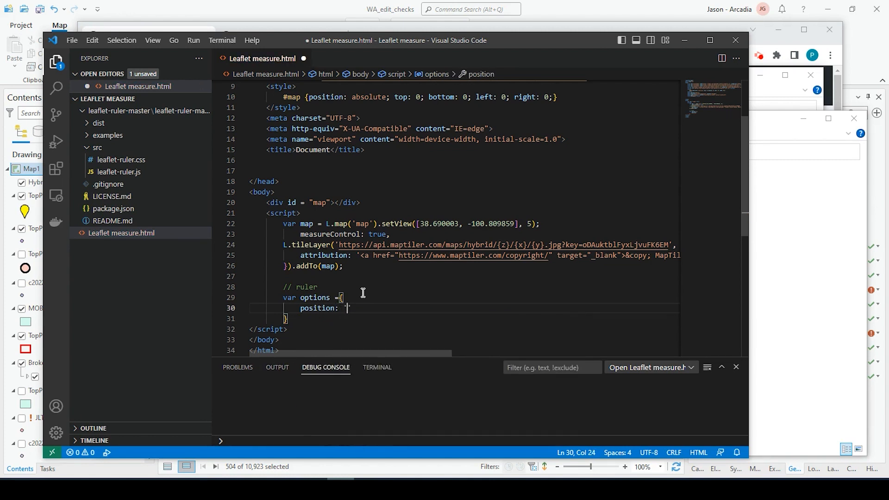
text(t)
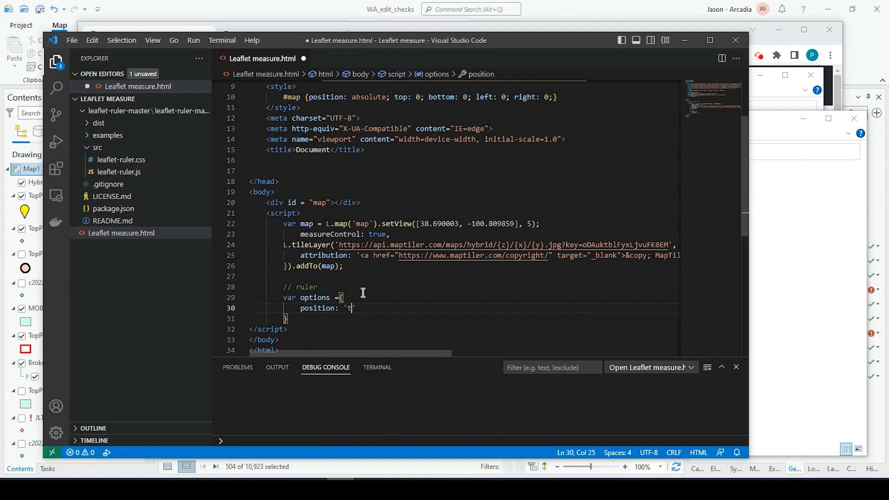
text(opright)
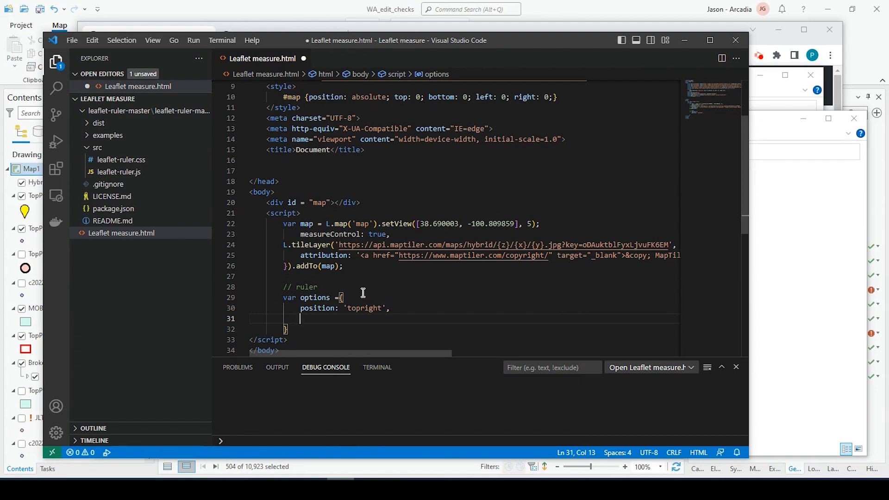
Add a lengthUnit object with factor 0.621371 and a // to nm comment
text(l)
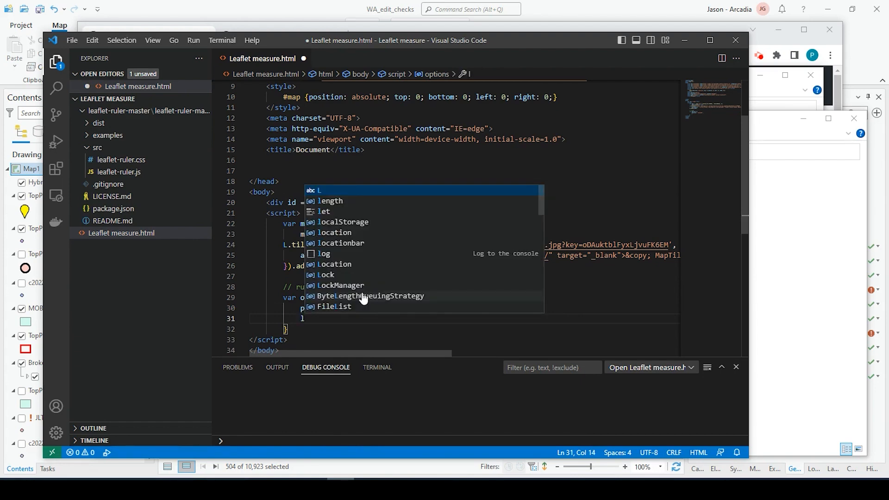
text(ength)
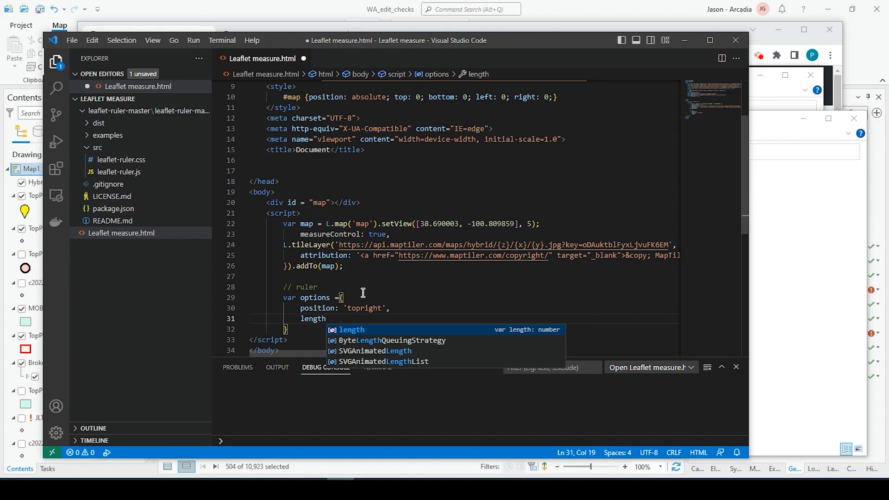
text(Unit:)
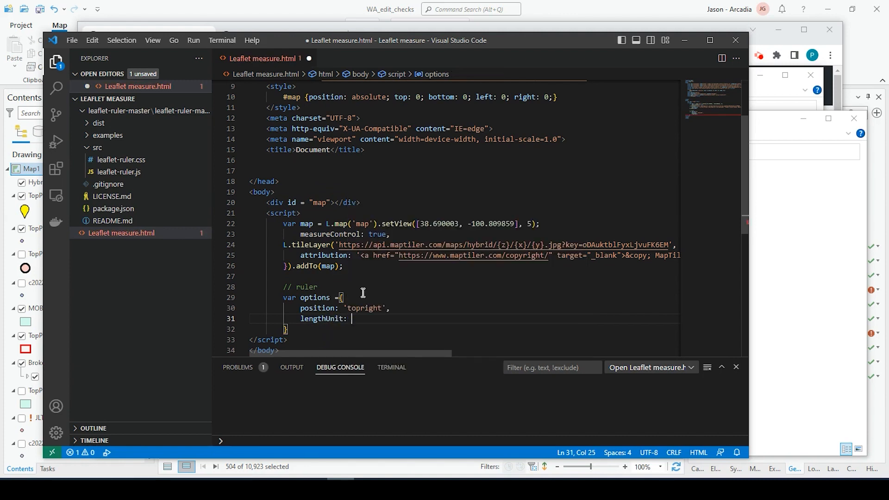
text({)
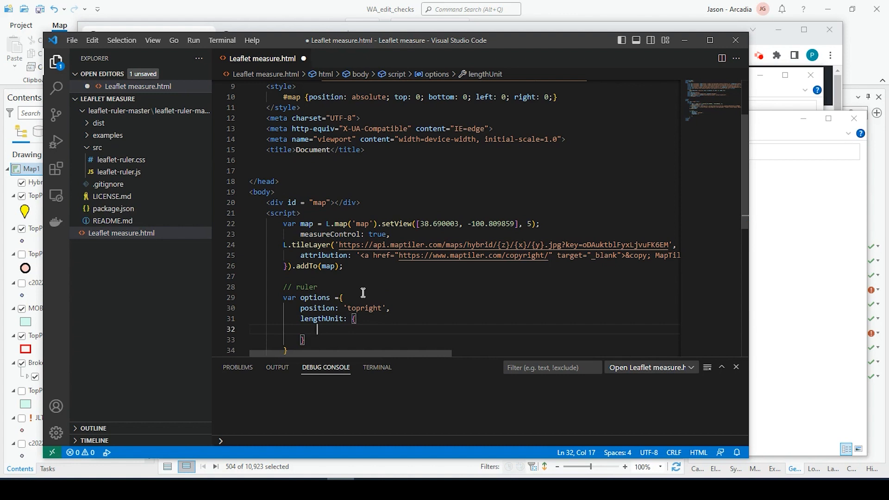
text(factor:)
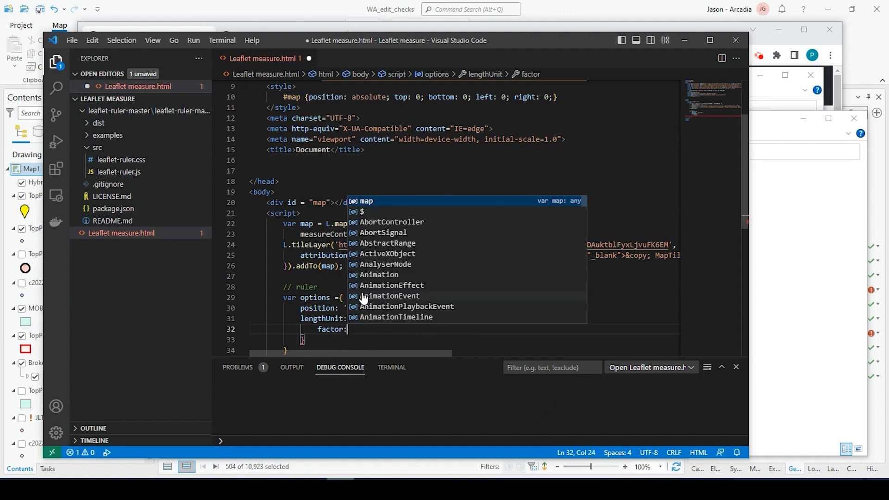
key(Escape)
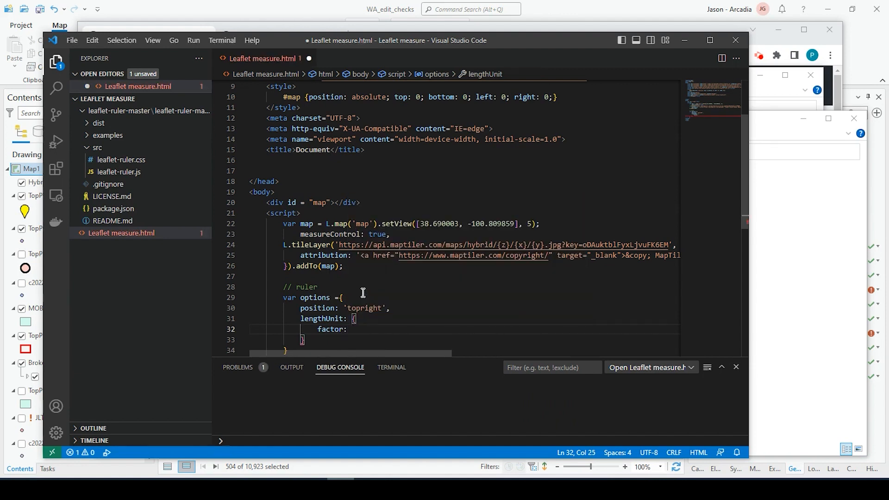
text(0.621371)
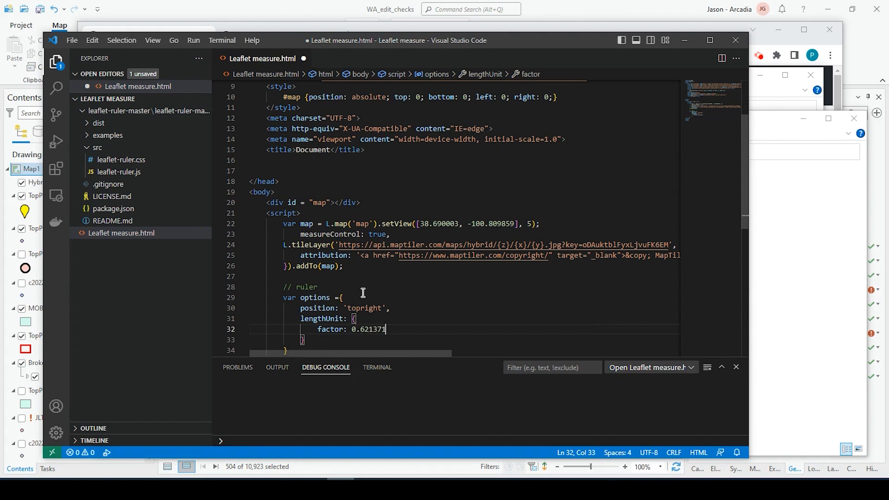
text(,)
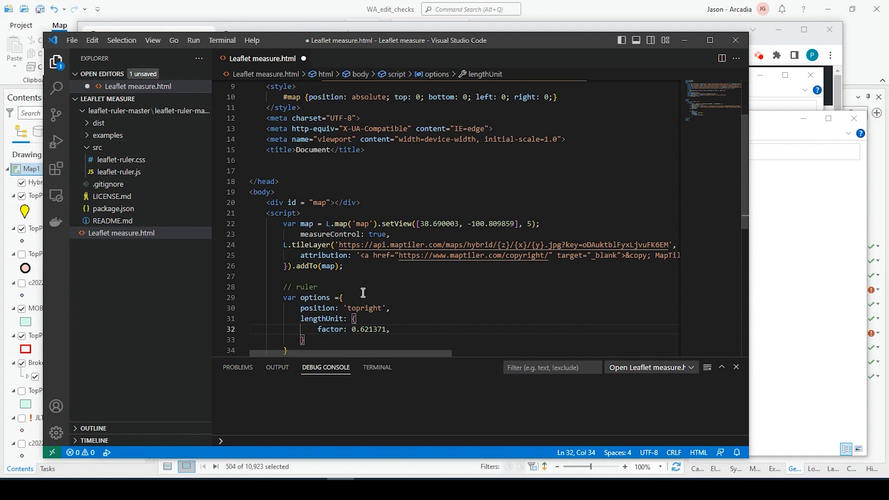
text(// from km)
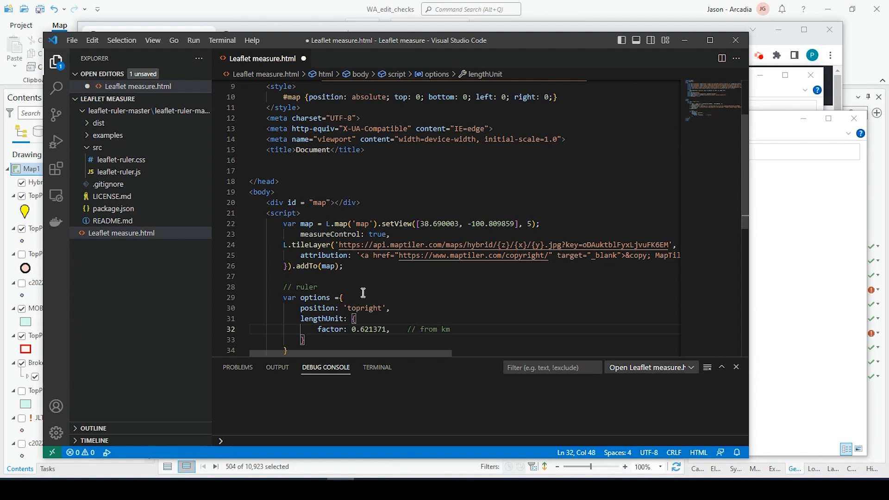
text(to nm)
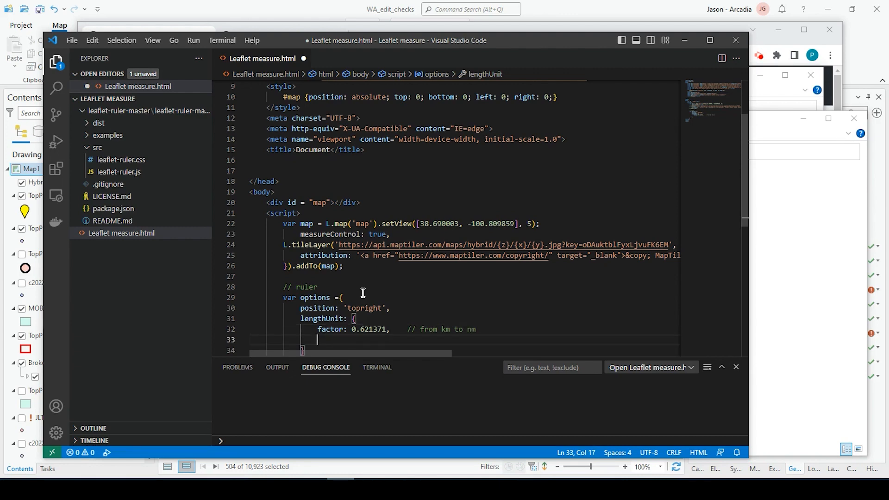
Complete lengthUnit with display 'nm' and decimal: 2
text(display)
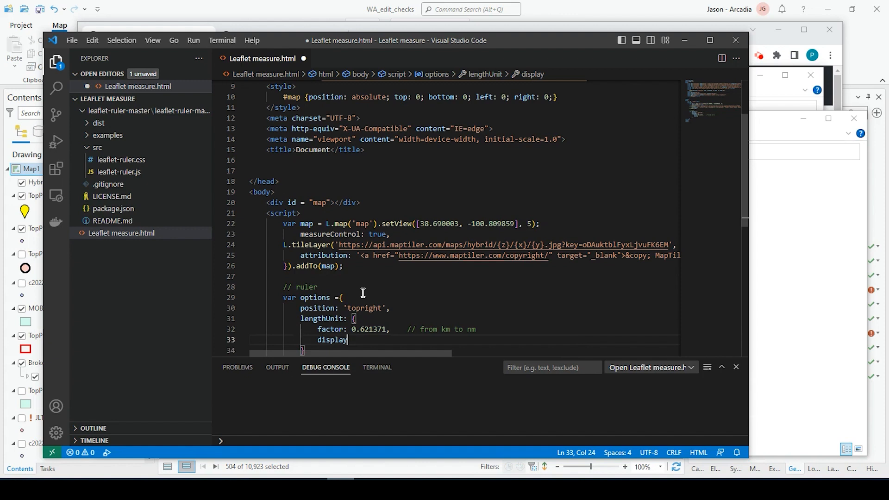
text(: ')
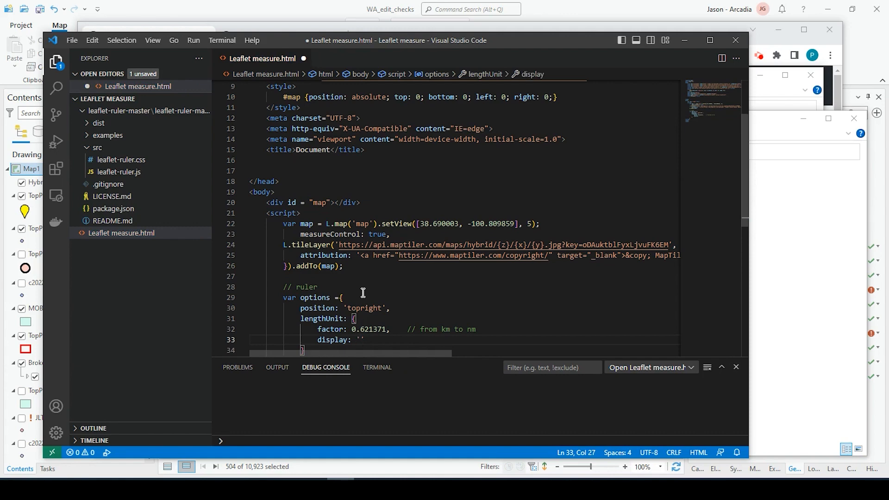
text(nm)
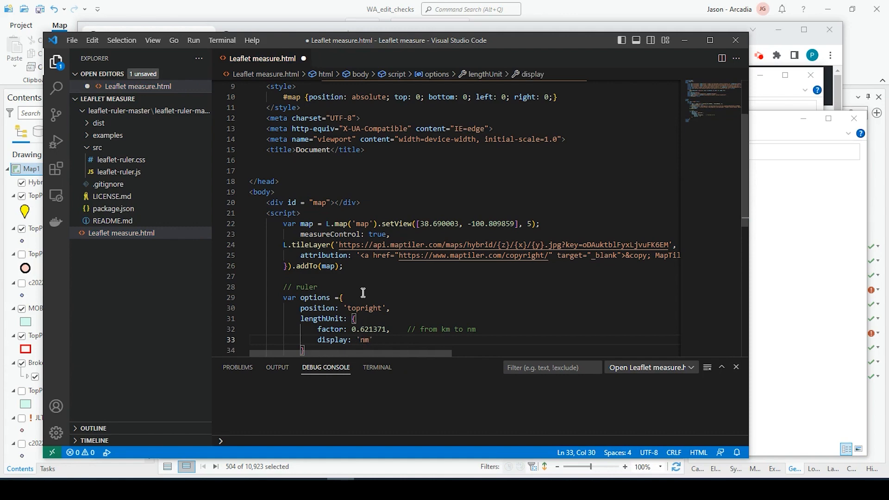
text(de)
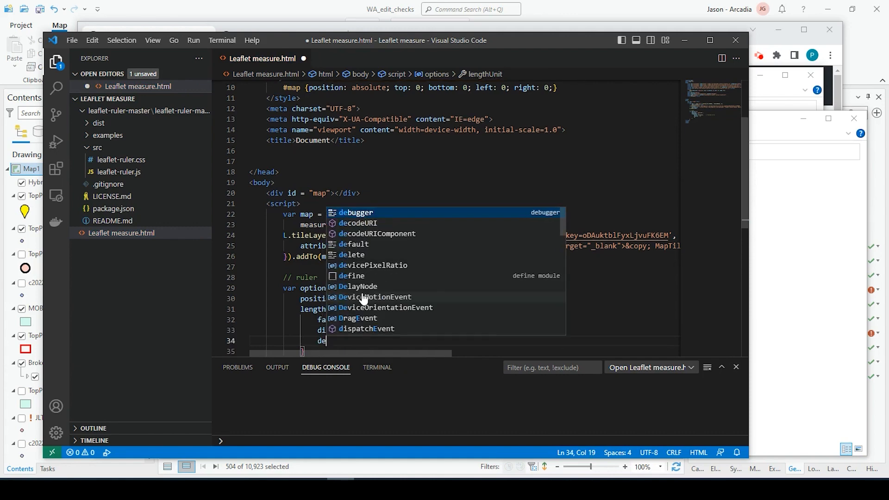
text(decimal)
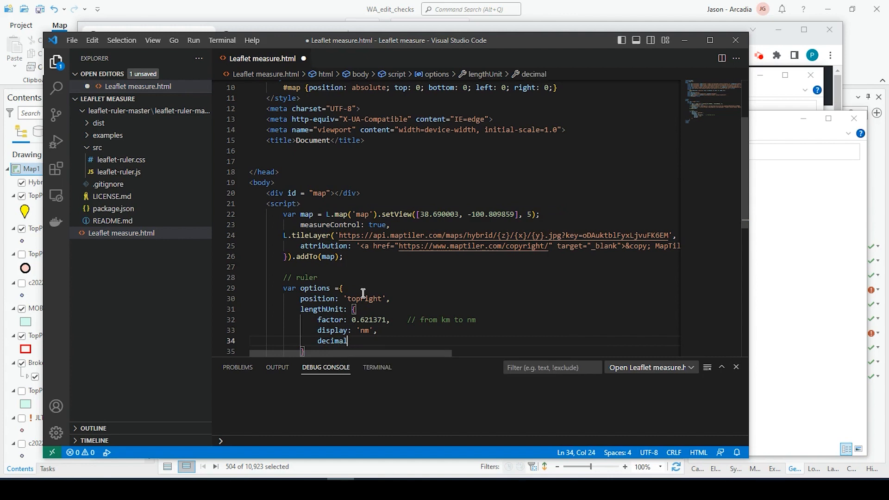
text(:)
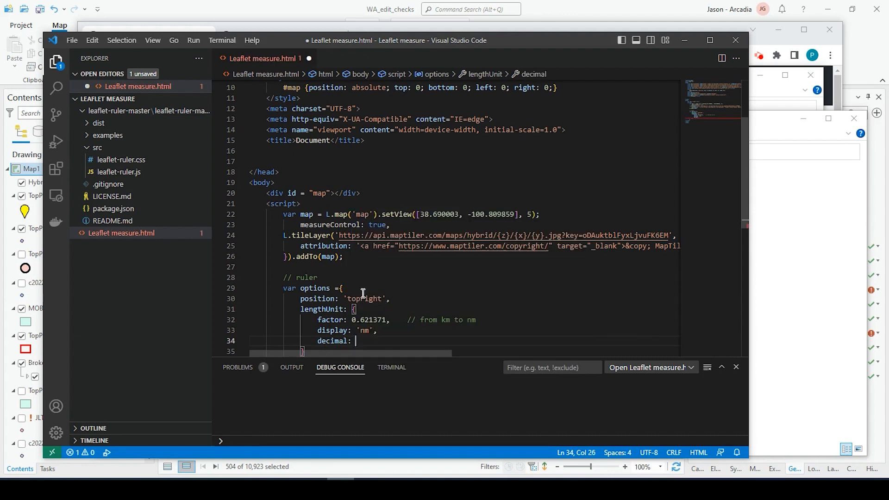
text(2)
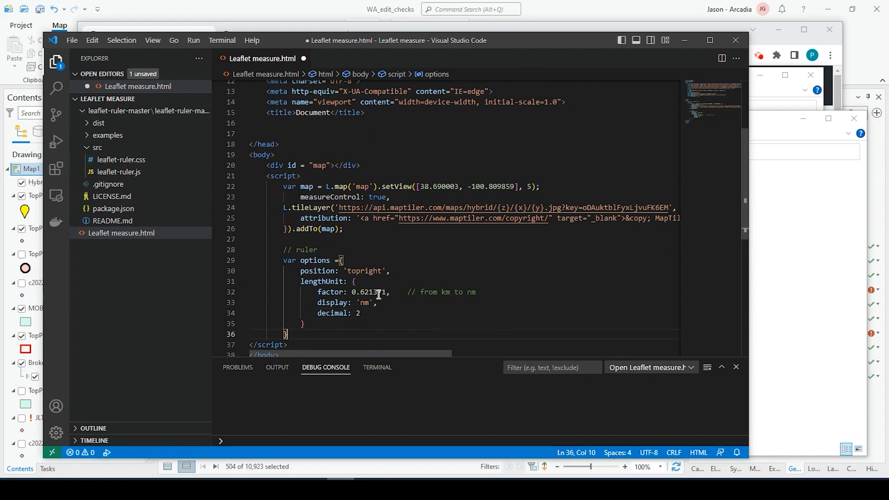
Close options with a semicolon and add L.control.ruler(options).addTo(map);
text(;)
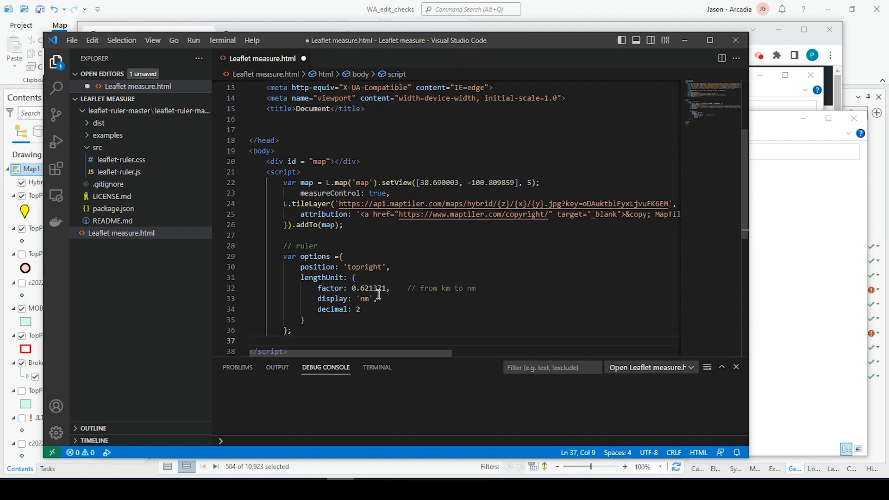
text(L.control)
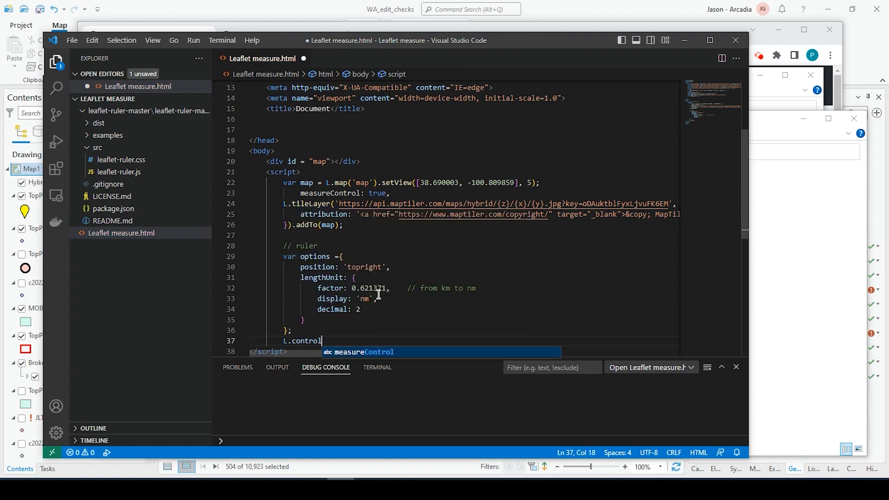
text(.ruler)
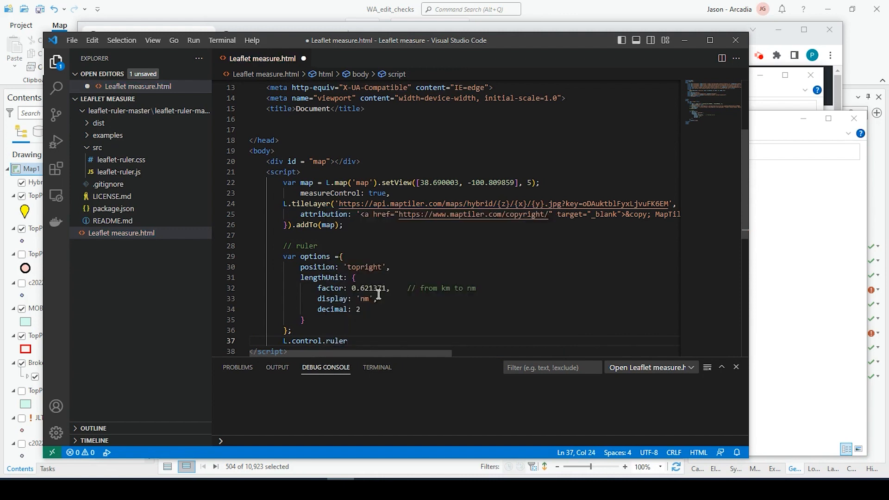
text((option)
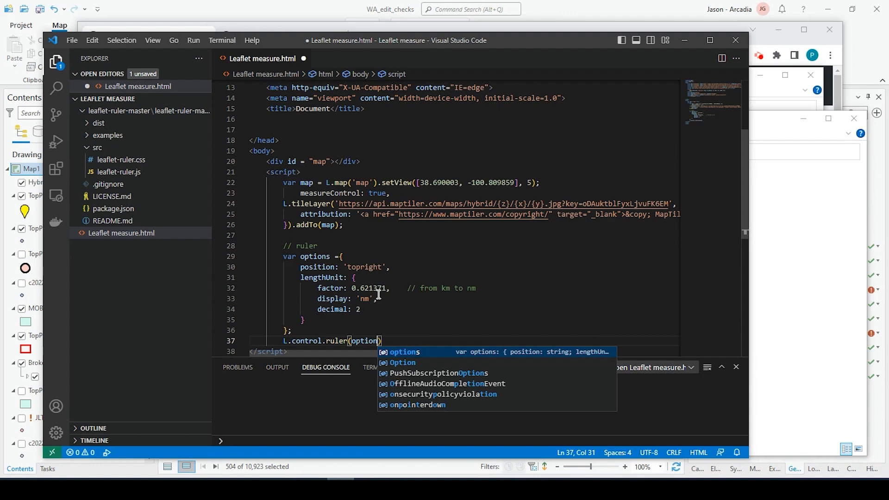
text(.addTo)
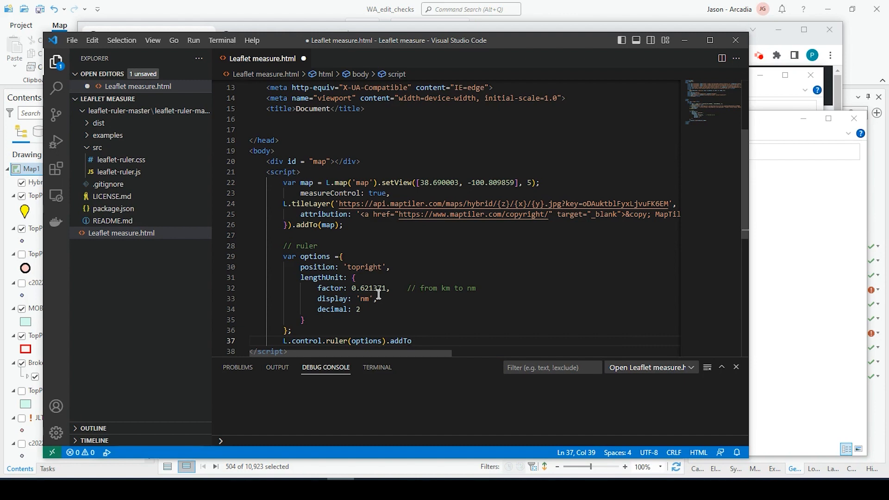
text((map);)
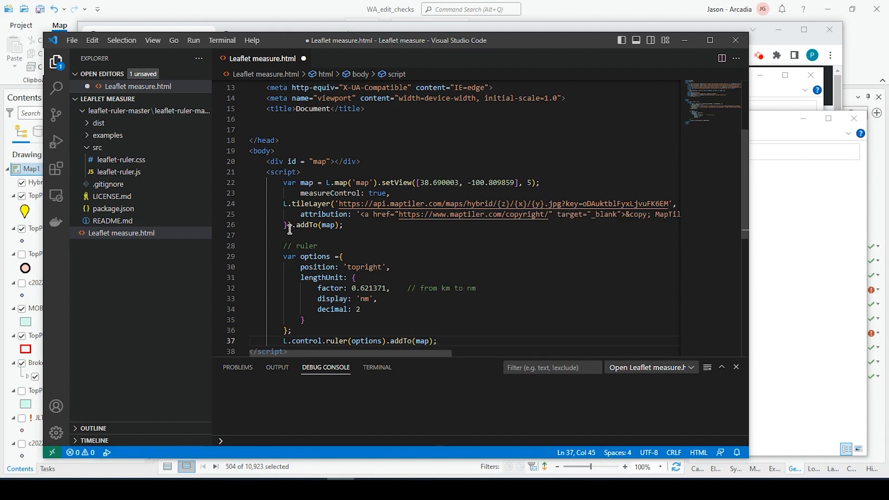
scroll(down, 3)
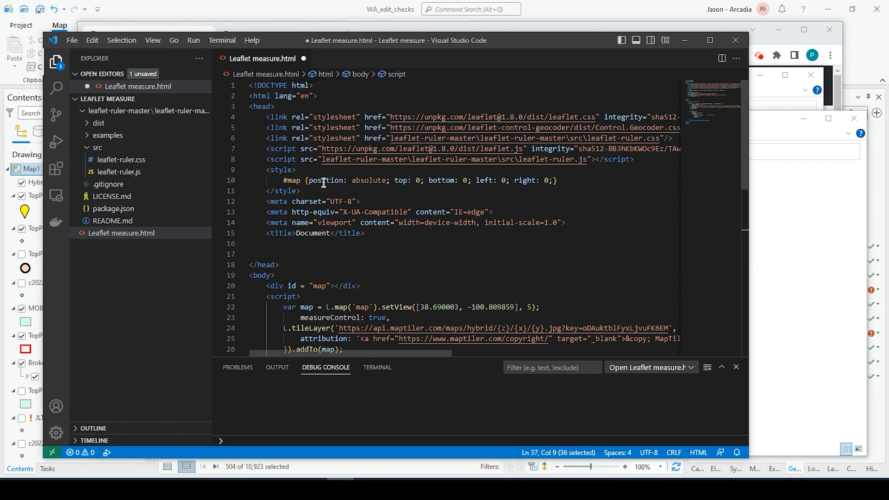
mouse_move(140, 180)
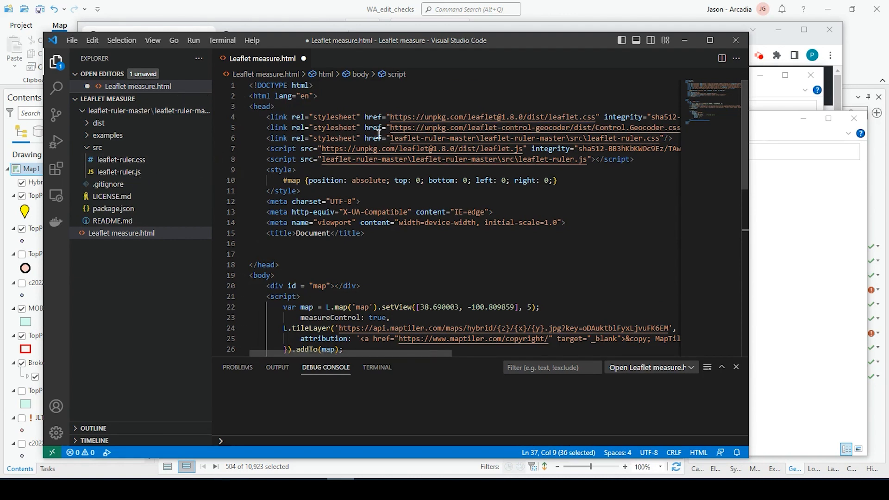
mouse_move(479, 255)
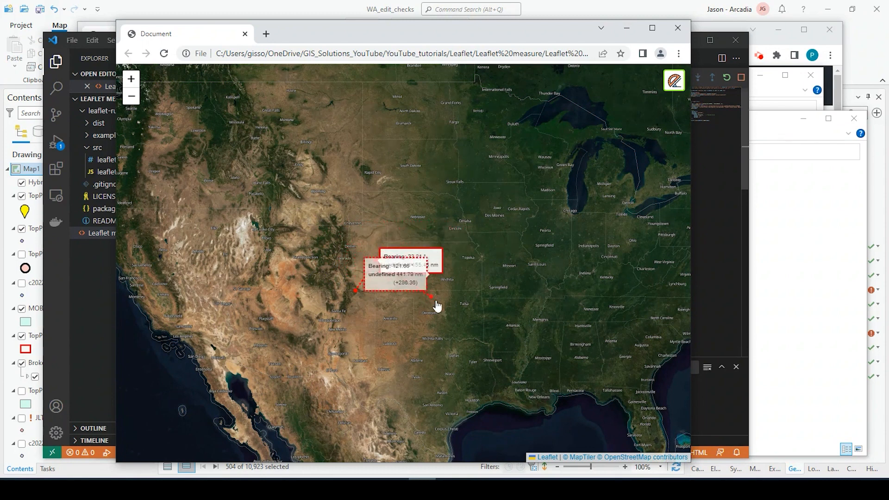
Measure bearings and nm distances between points across the central US, then turn the ruler off
click(542, 241)
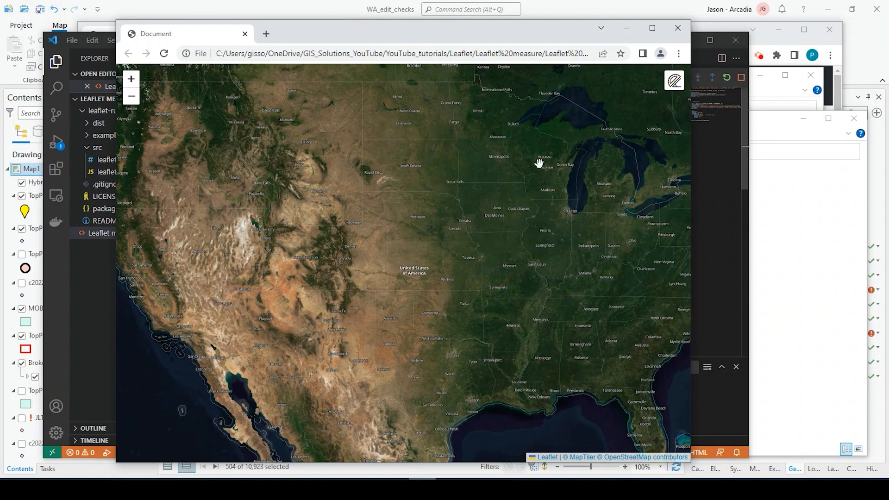
mouse_move(684, 182)
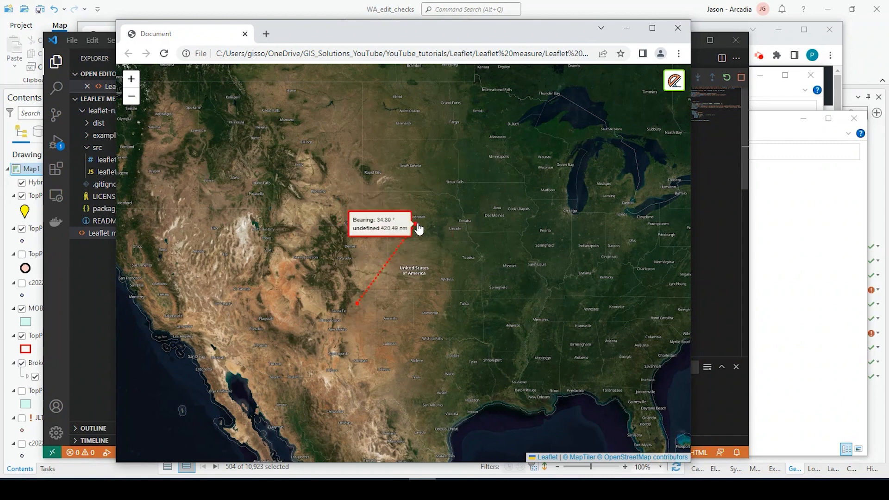
click(568, 270)
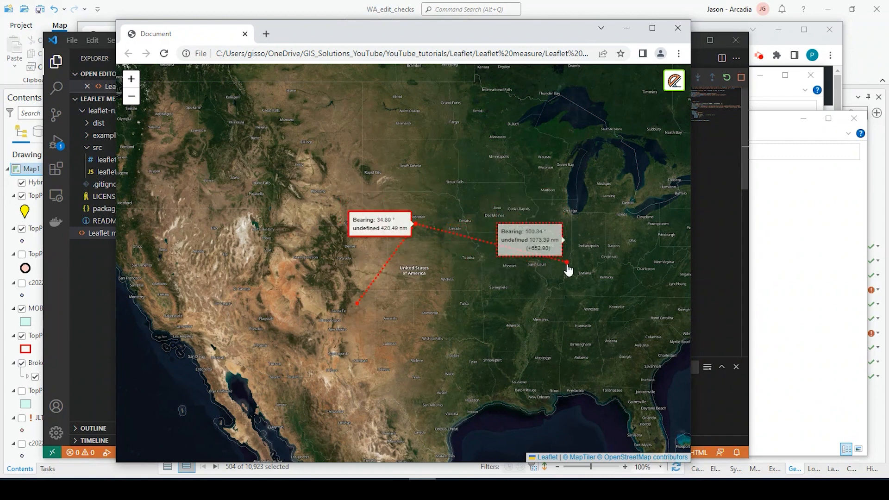
drag(567, 270, 595, 267)
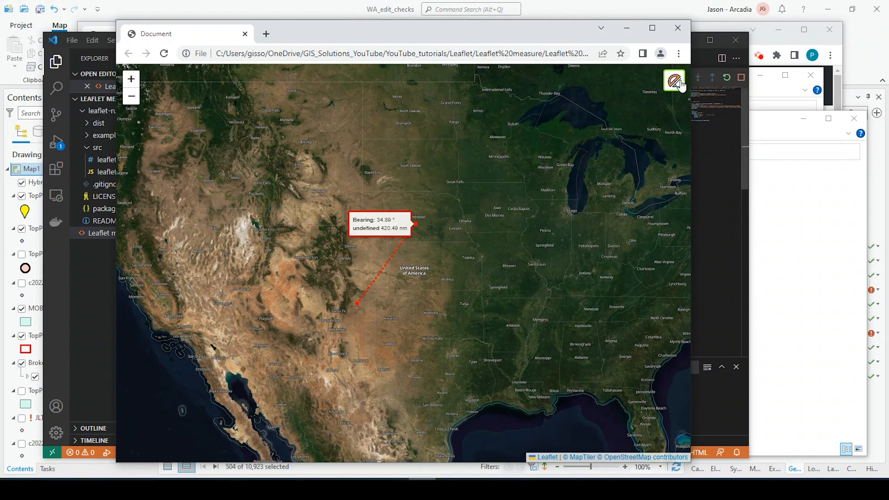
click(674, 80)
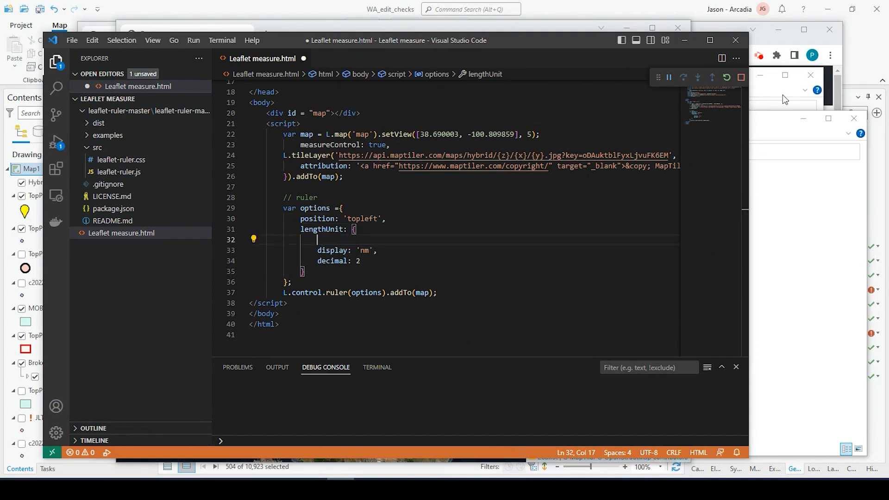
Remove the leftover factor line and set the display unit to km
key(Backspace)
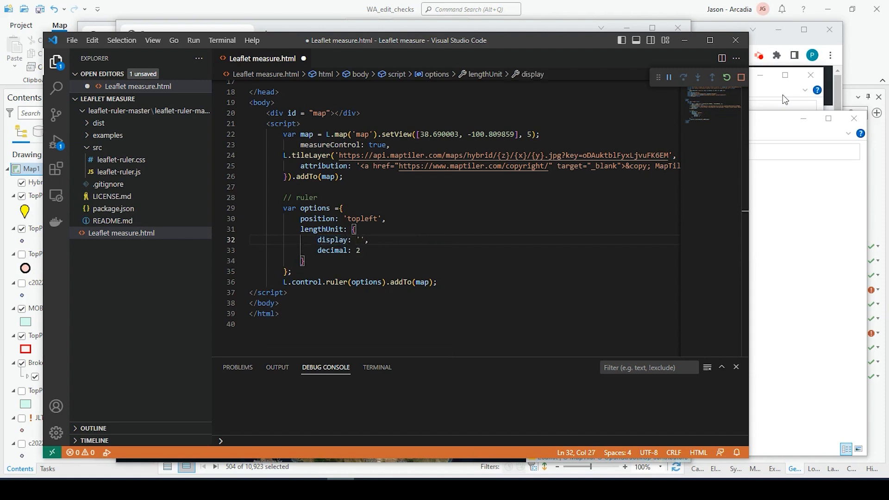
text(km)
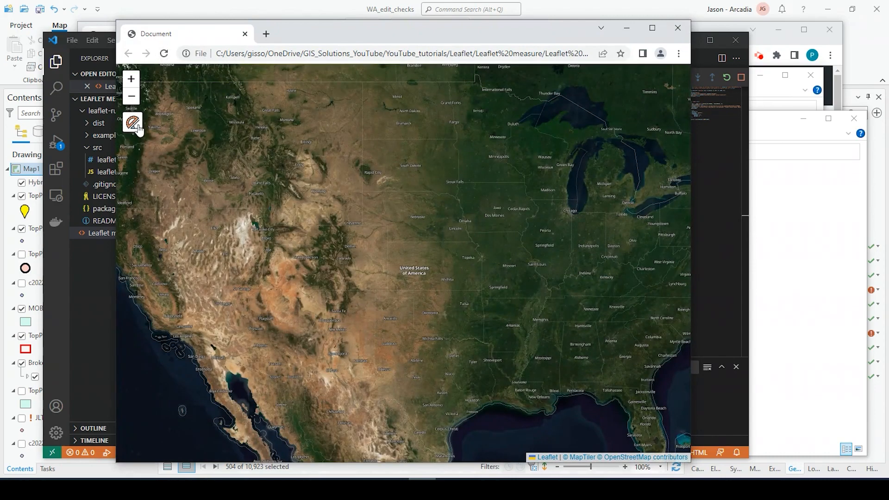
Measure a two-leg path in km across the map with the top-left ruler
click(131, 122)
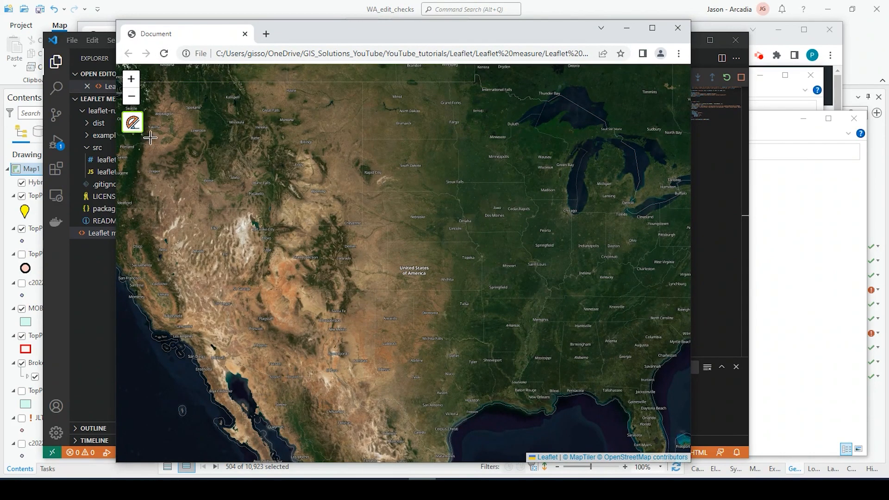
click(378, 271)
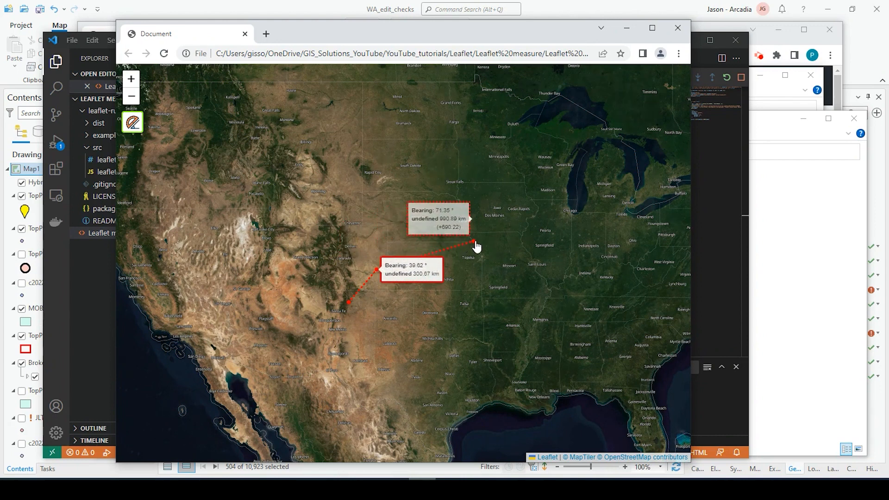
click(417, 171)
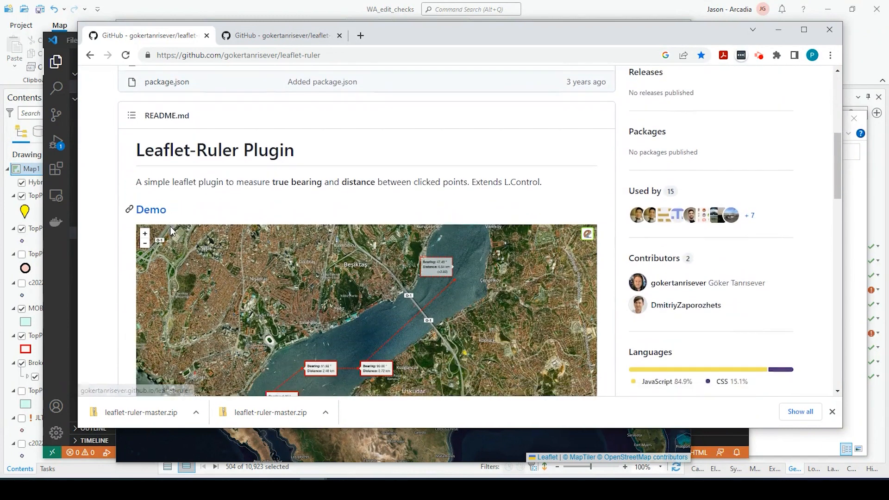
Scroll the Leaflet-Ruler README through Requirements, Usage and Default Options to the custom-units example
scroll(down, 3)
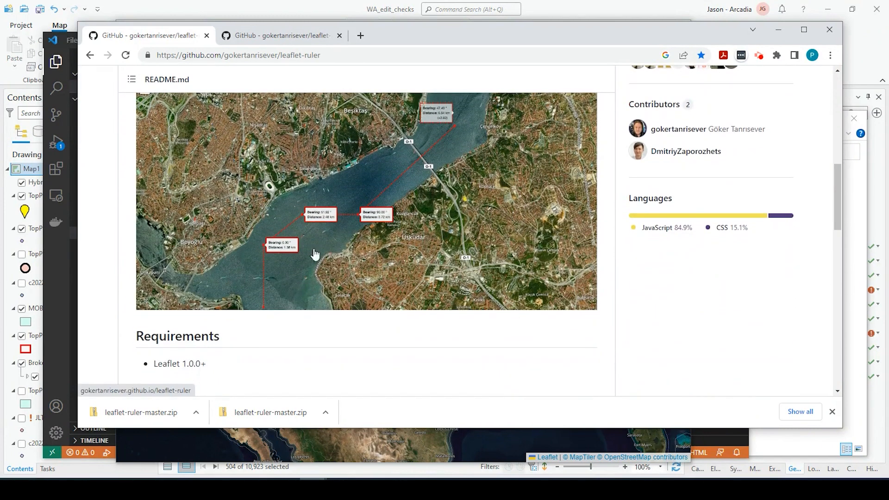
scroll(down, 3)
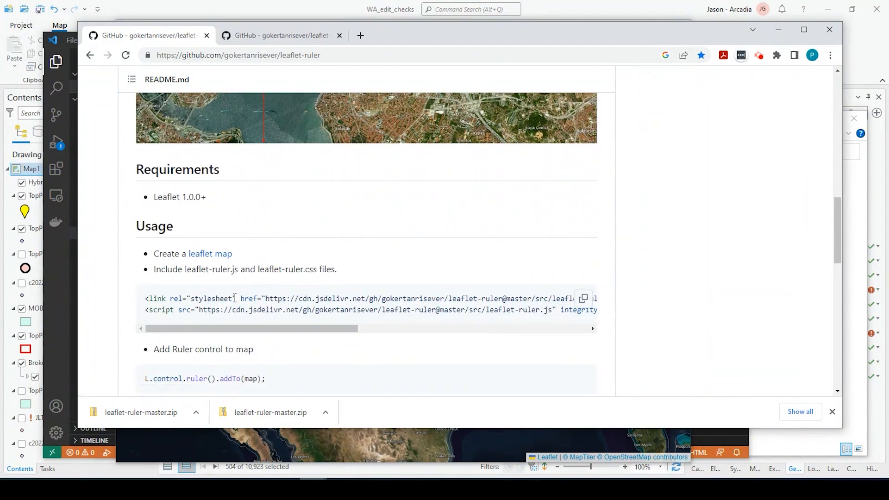
scroll(down, 3)
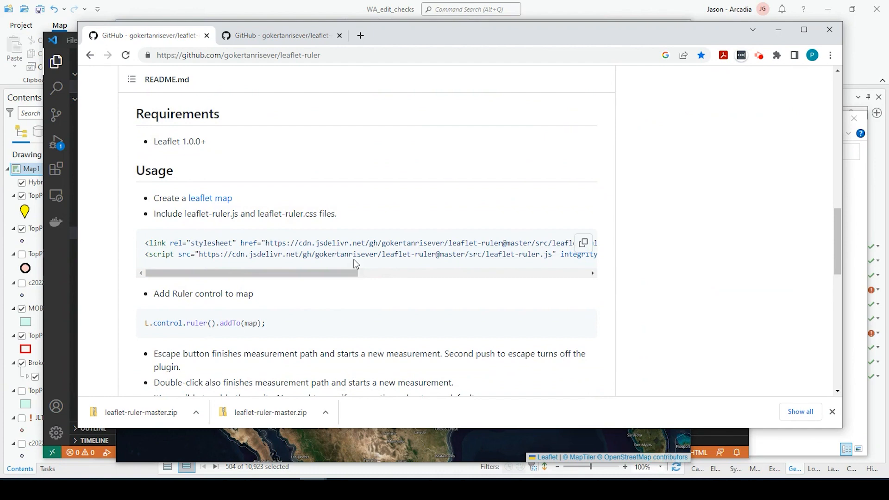
scroll(down, 3)
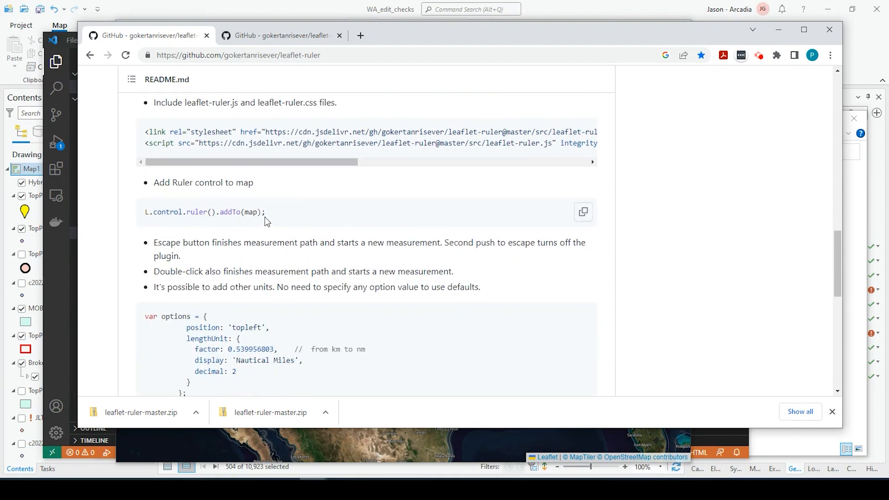
scroll(down, 3)
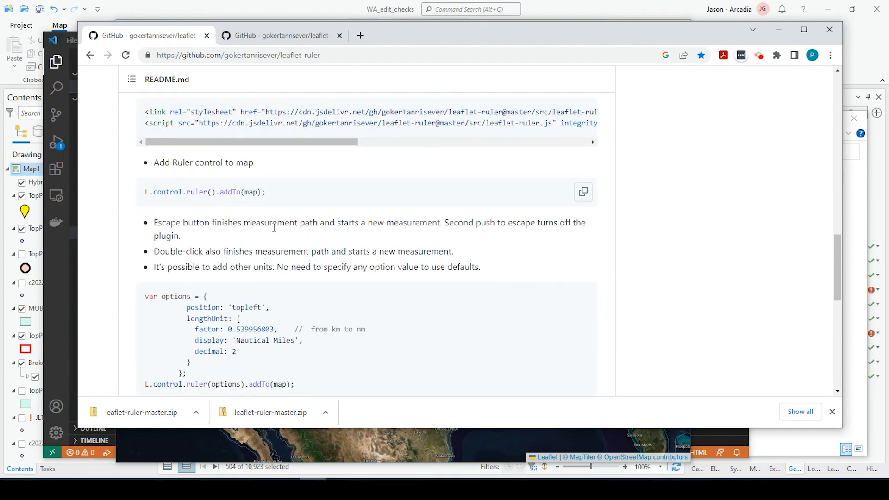
scroll(down, 3)
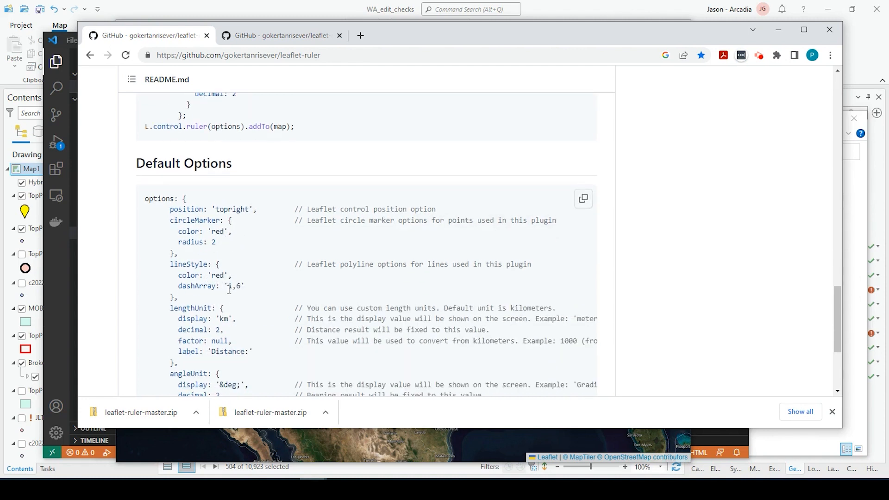
scroll(down, 3)
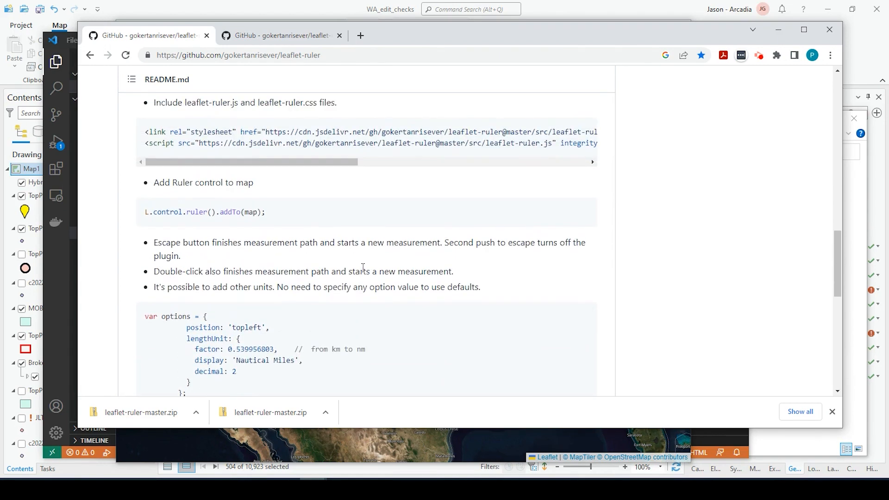
mouse_move(403, 274)
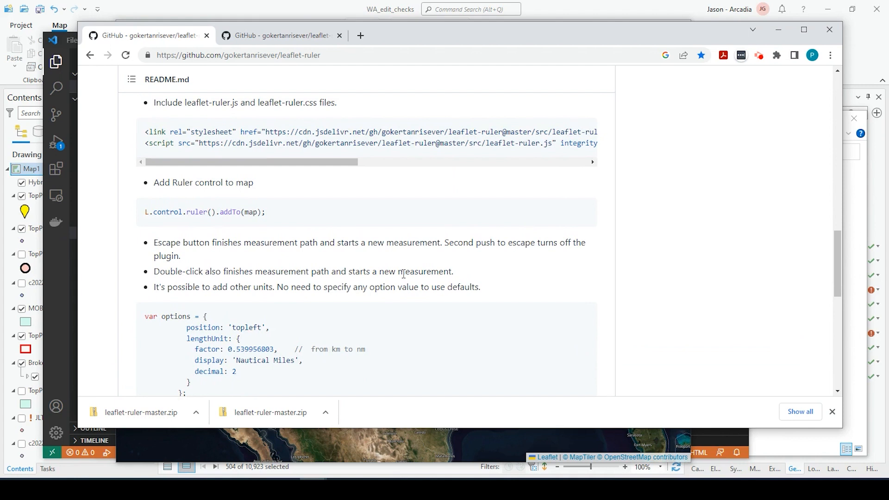